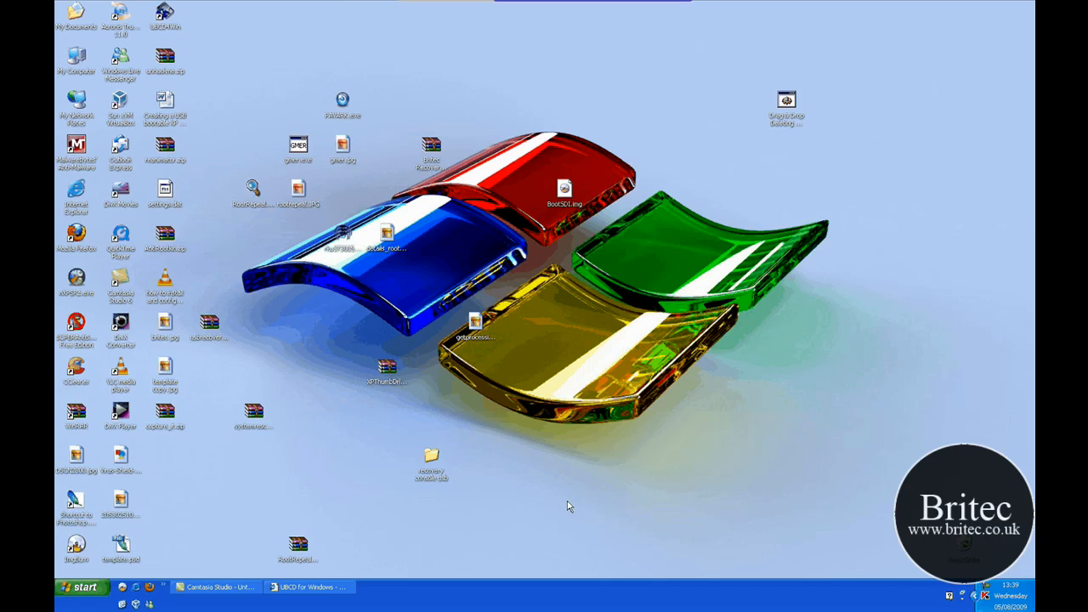
{"action": "mouse_move", "coordinate": [330, 563]}
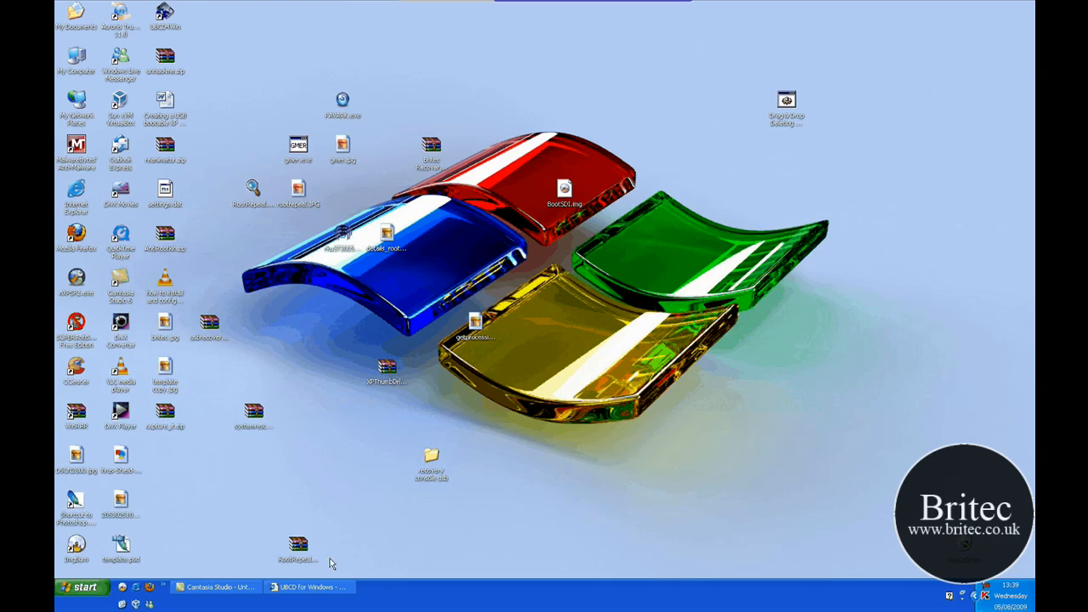
Step: Restore the UBCD for Windows Internet Explorer window from the taskbar
{"action": "left_click", "coordinate": [310, 589]}
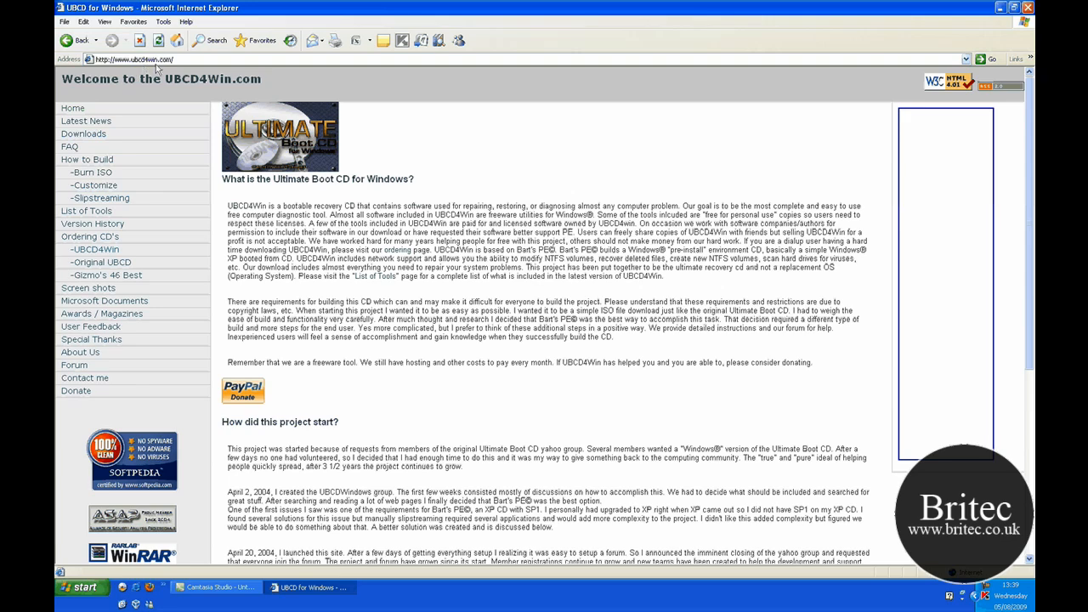
{"action": "mouse_move", "coordinate": [88, 236]}
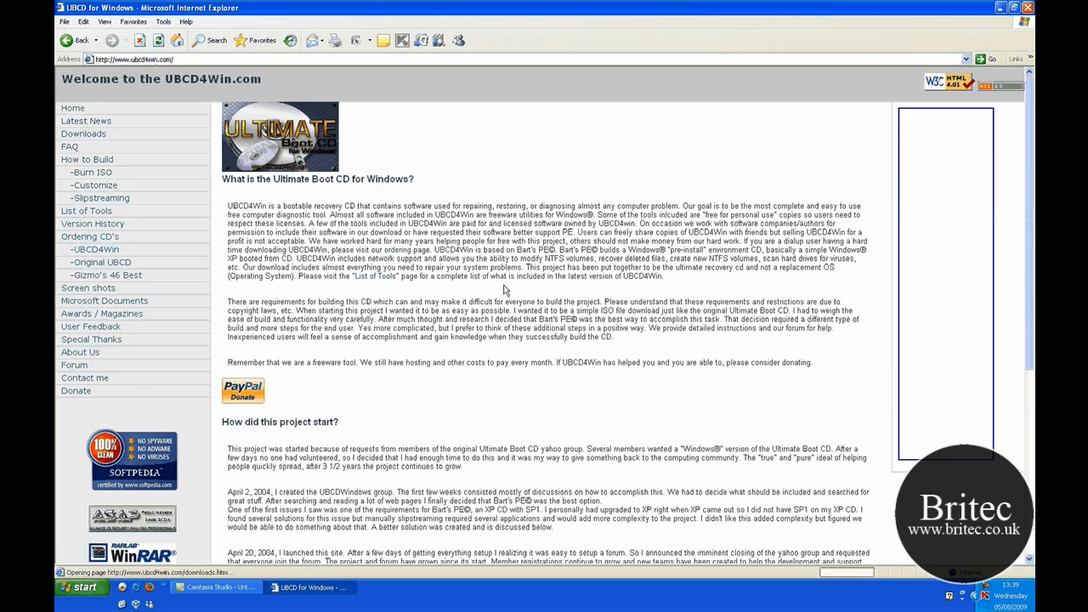
Step: Follow the Downloads link to the page listing version 3.50 mirrors
{"action": "left_click", "coordinate": [83, 133]}
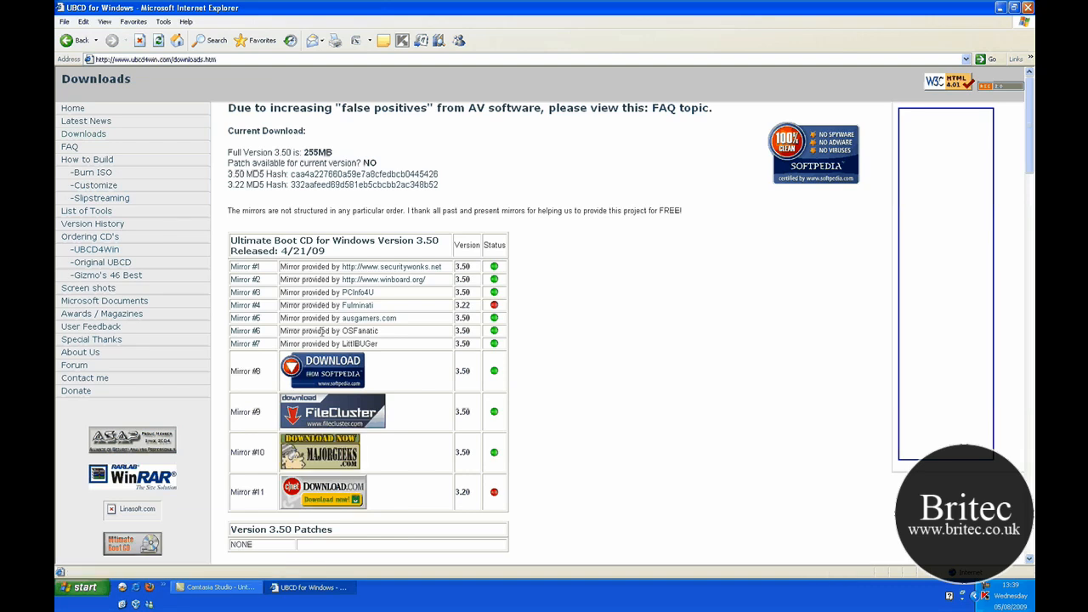
{"action": "mouse_move", "coordinate": [357, 417]}
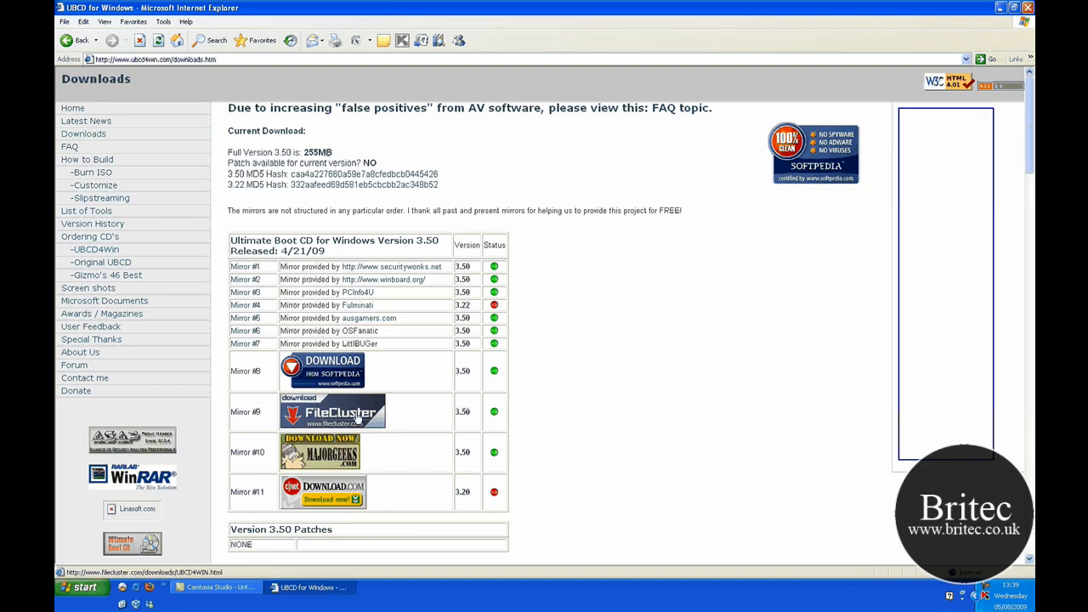
{"action": "mouse_move", "coordinate": [256, 330]}
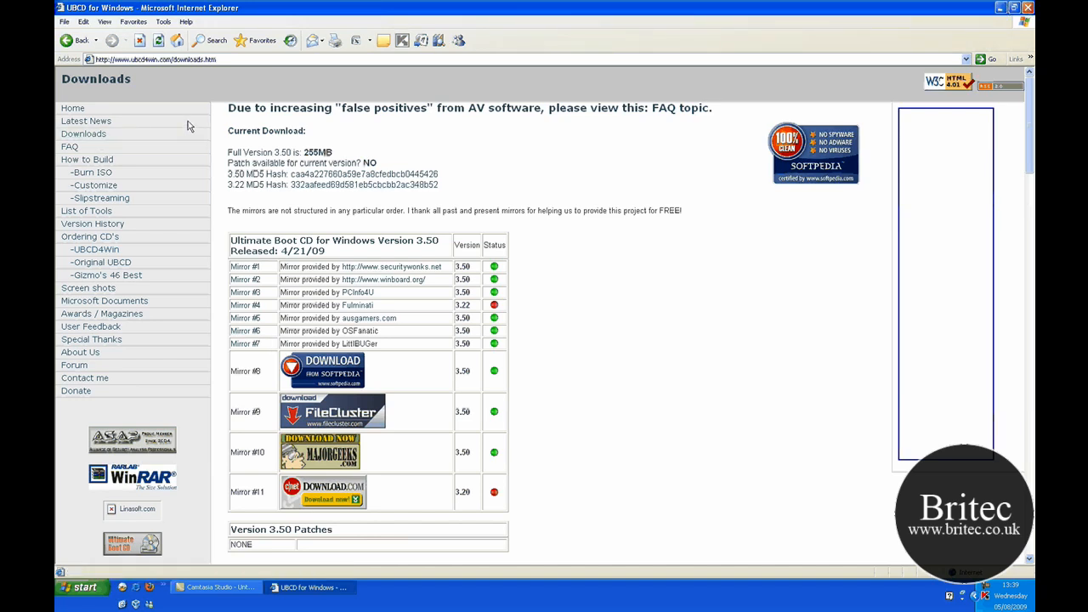
{"action": "mouse_move", "coordinate": [484, 172]}
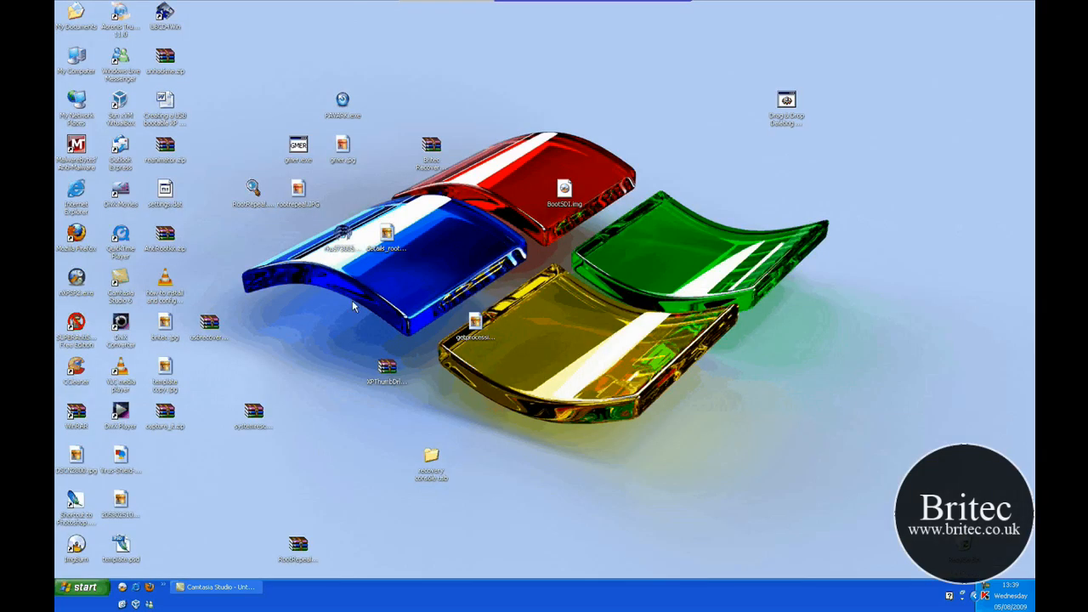
{"action": "mouse_move", "coordinate": [421, 117]}
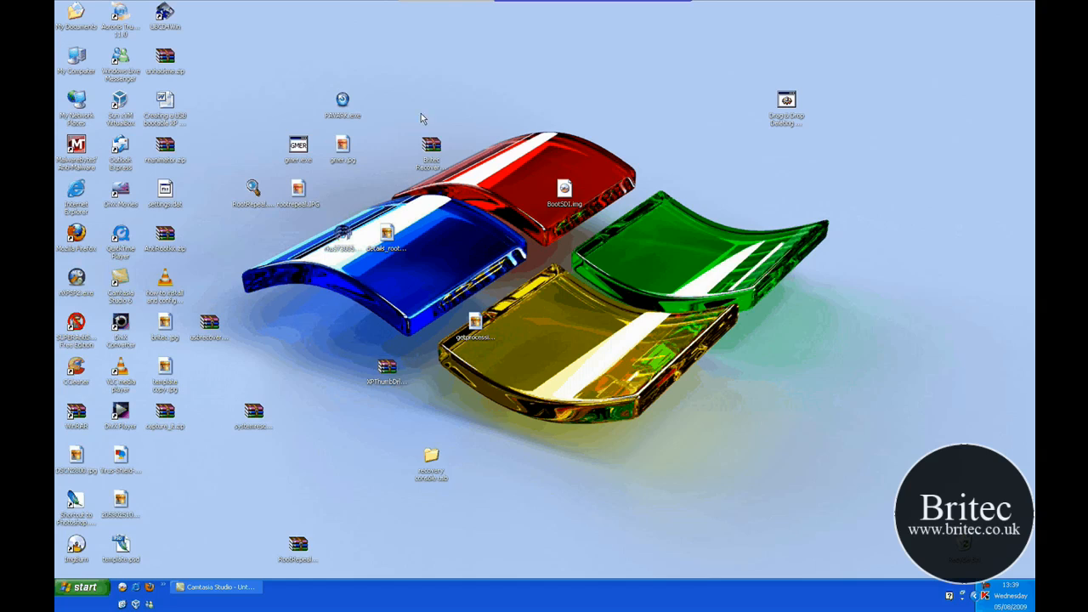
{"action": "mouse_move", "coordinate": [359, 198]}
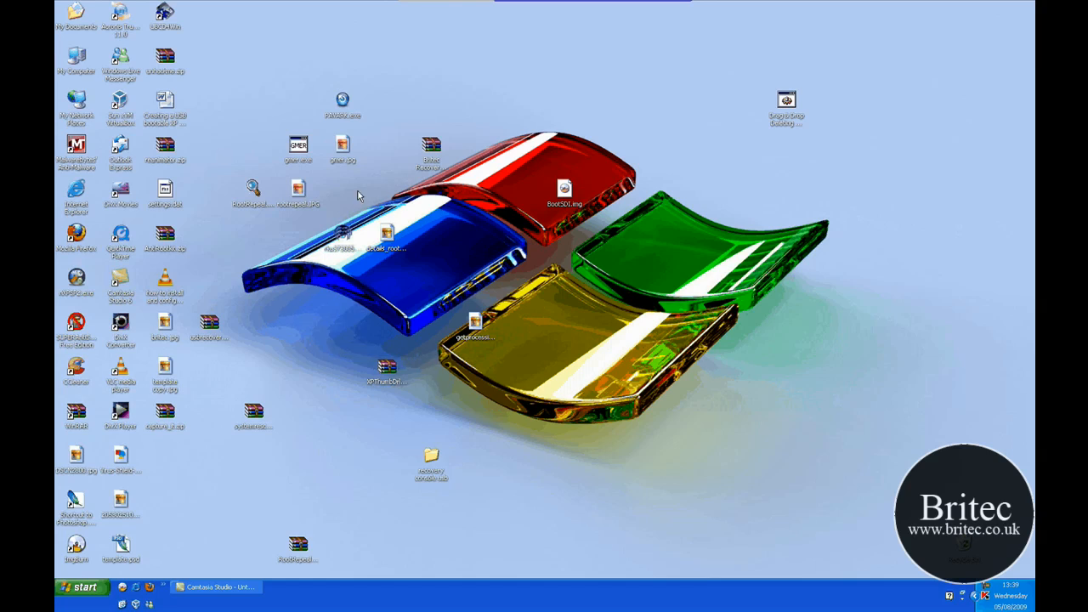
{"action": "mouse_move", "coordinate": [187, 39]}
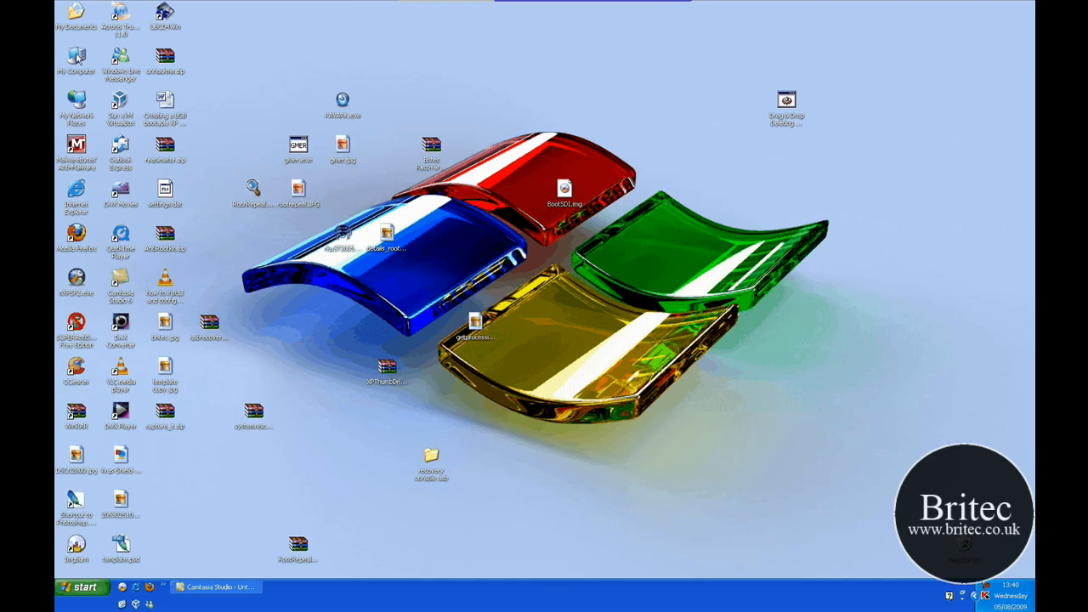
Step: Browse My Computer > Local Disk (C:) > xp and select all the XP installation files
{"action": "double_click", "coordinate": [75, 59]}
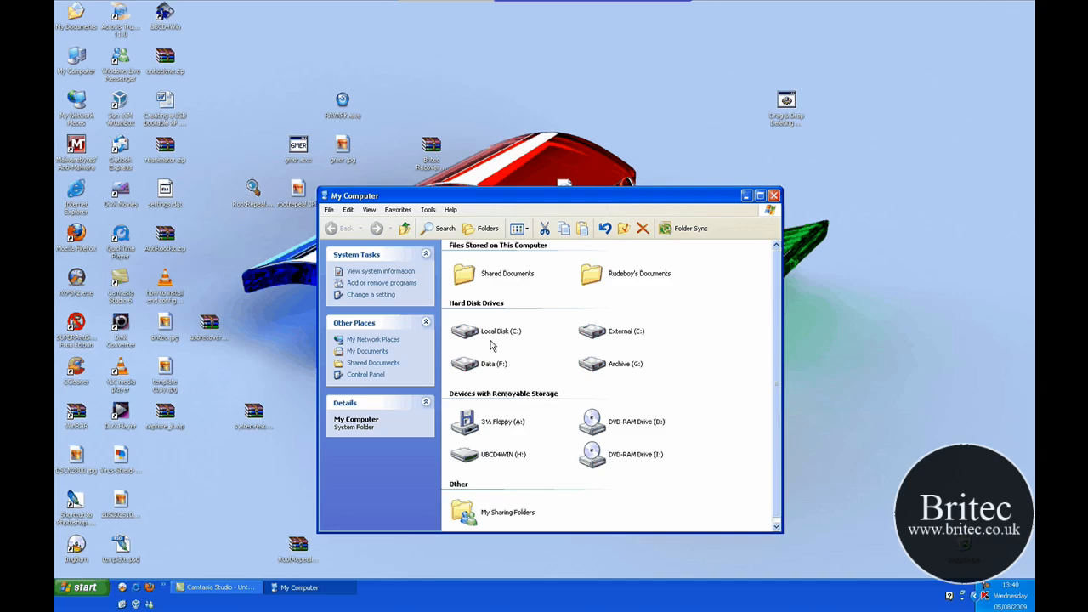
{"action": "double_click", "coordinate": [466, 330]}
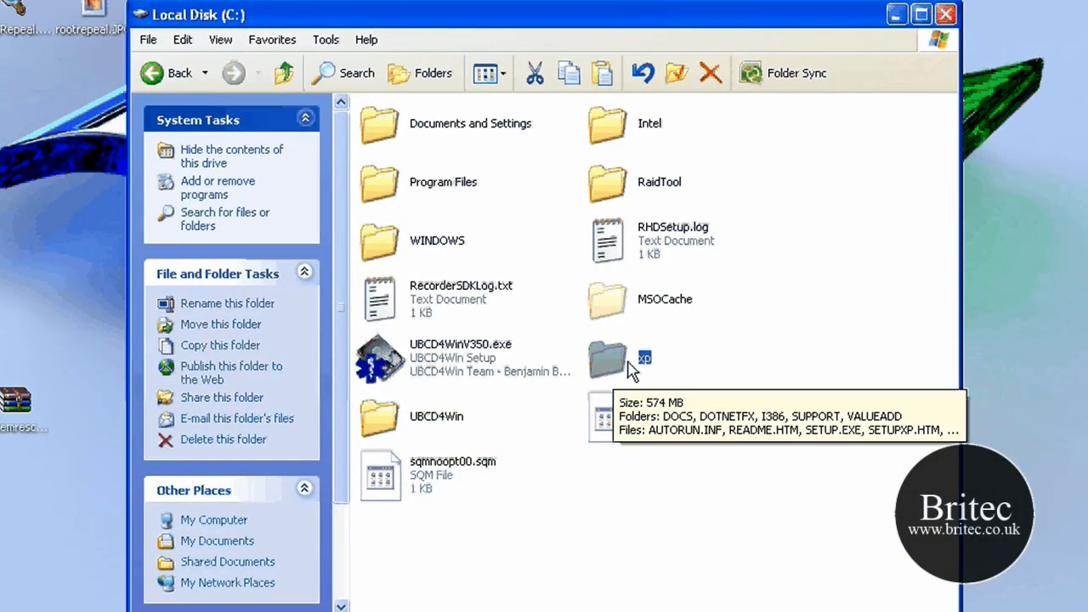
{"action": "double_click", "coordinate": [608, 357]}
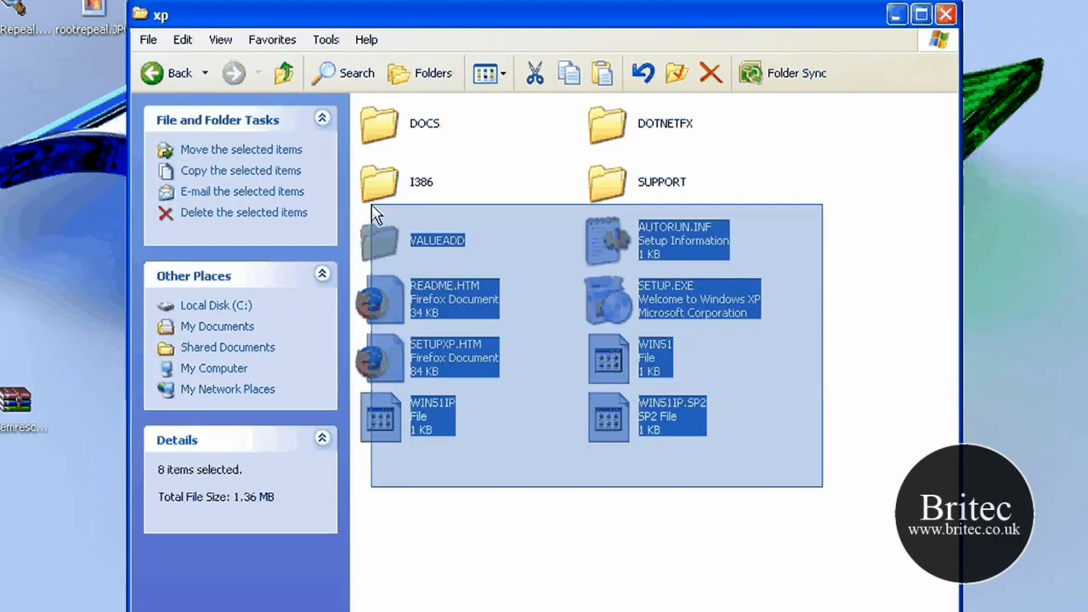
{"action": "left_click", "coordinate": [666, 514]}
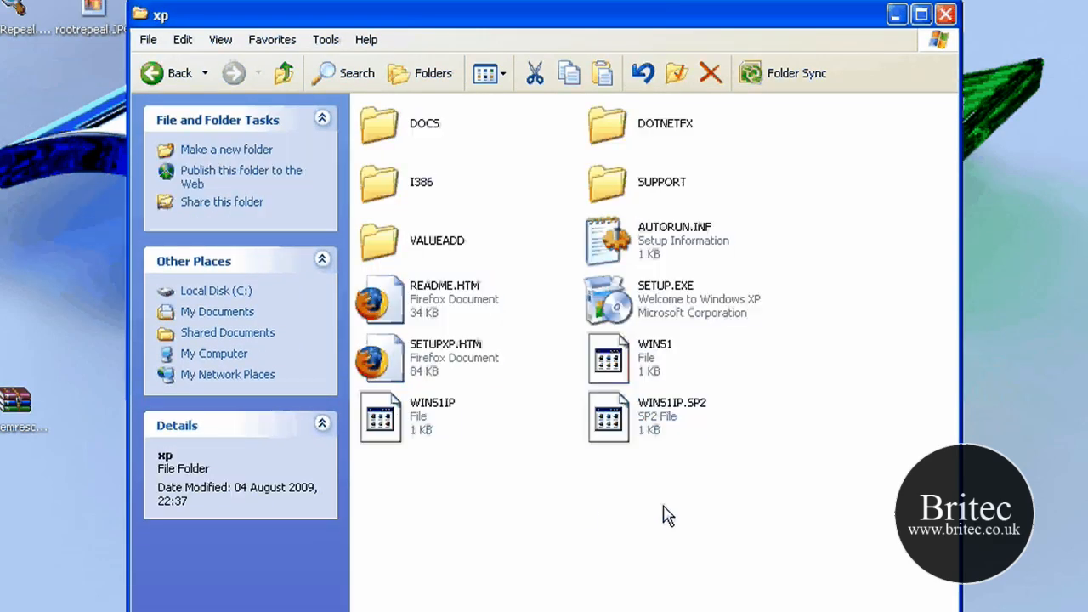
{"action": "key", "text": "ctrl+a"}
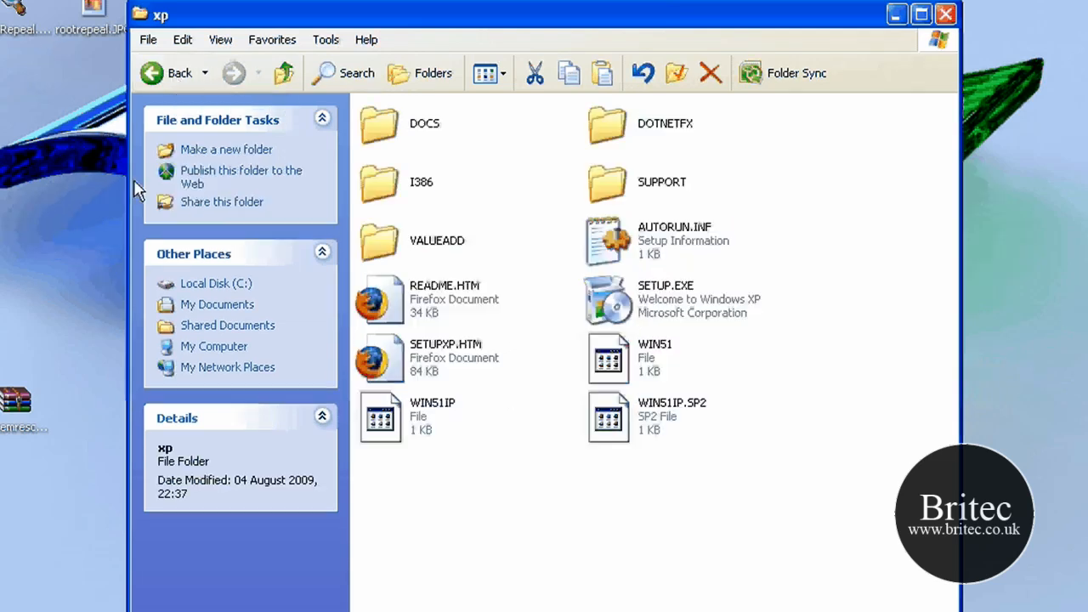
{"action": "mouse_move", "coordinate": [217, 127]}
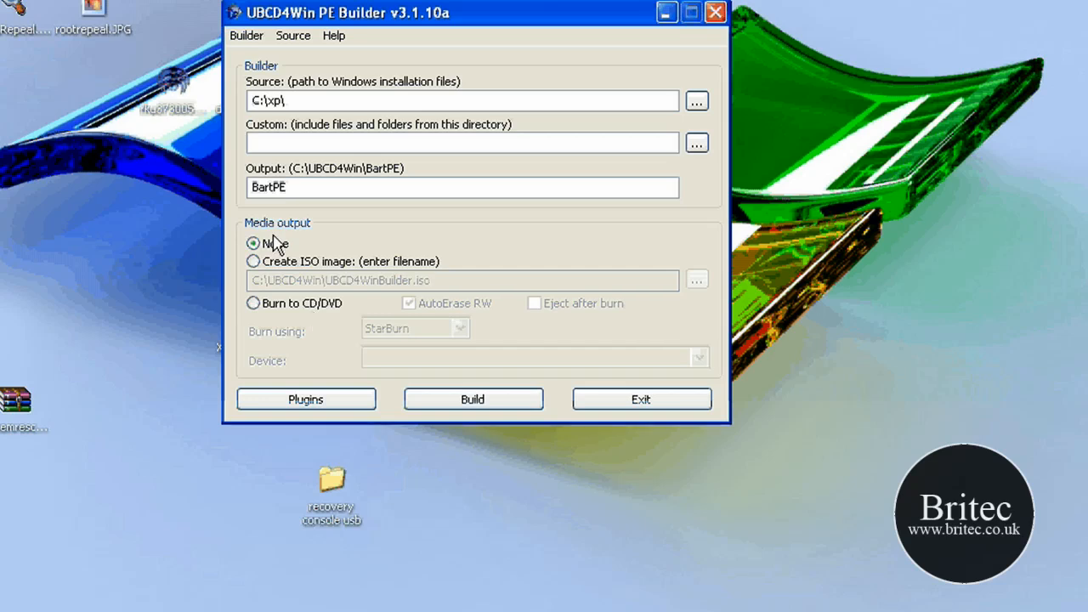
{"action": "mouse_move", "coordinate": [666, 125]}
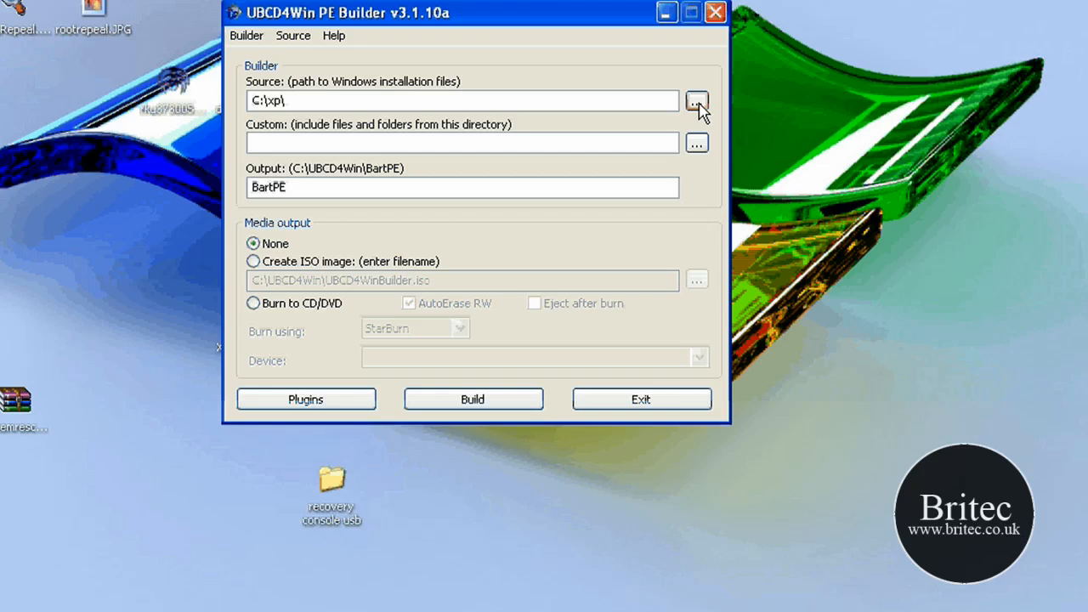
Step: Keep the source at C:\xp\ and settle media output on None after toggling ISO image
{"action": "left_click", "coordinate": [697, 100]}
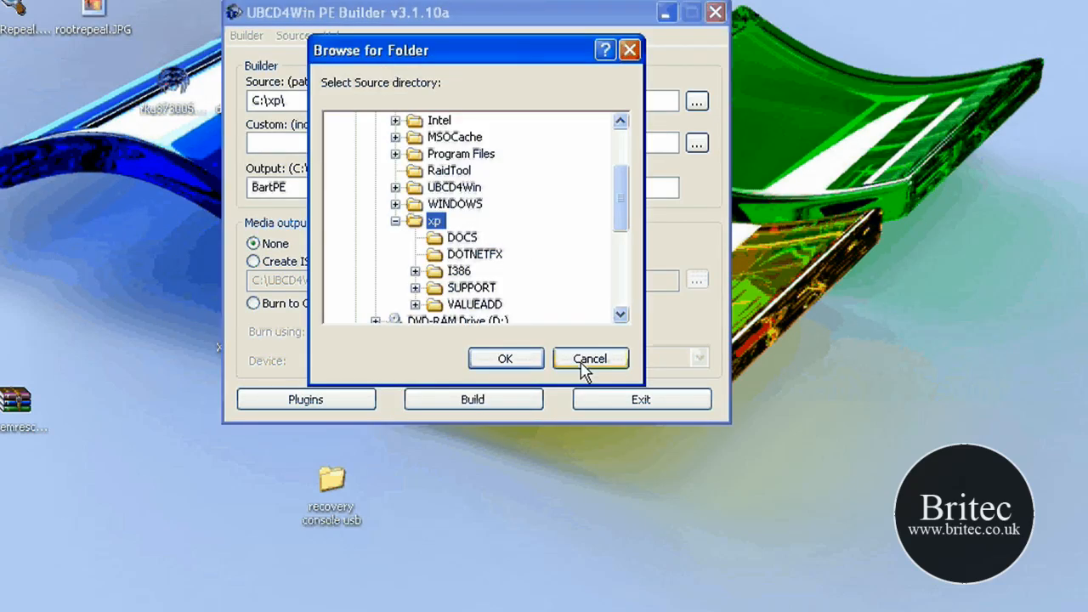
{"action": "left_click", "coordinate": [590, 357]}
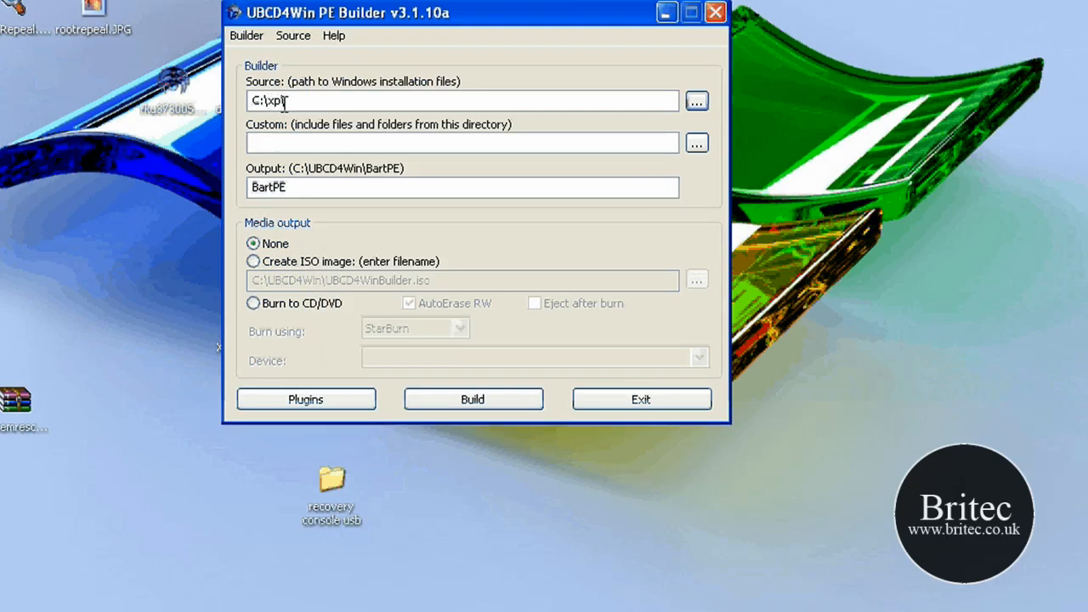
{"action": "mouse_move", "coordinate": [278, 101]}
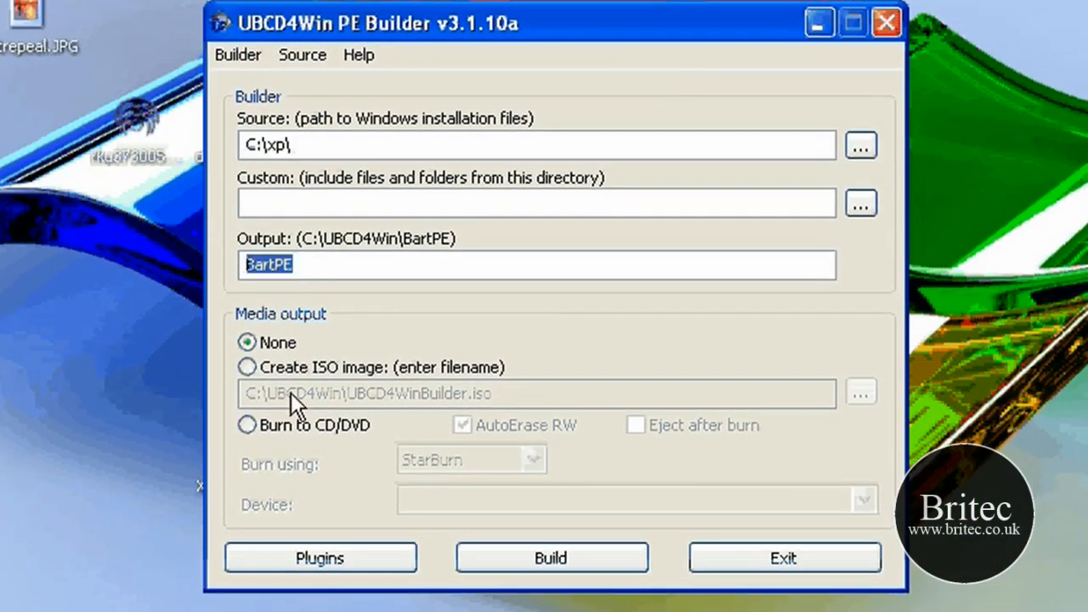
{"action": "left_click", "coordinate": [248, 367]}
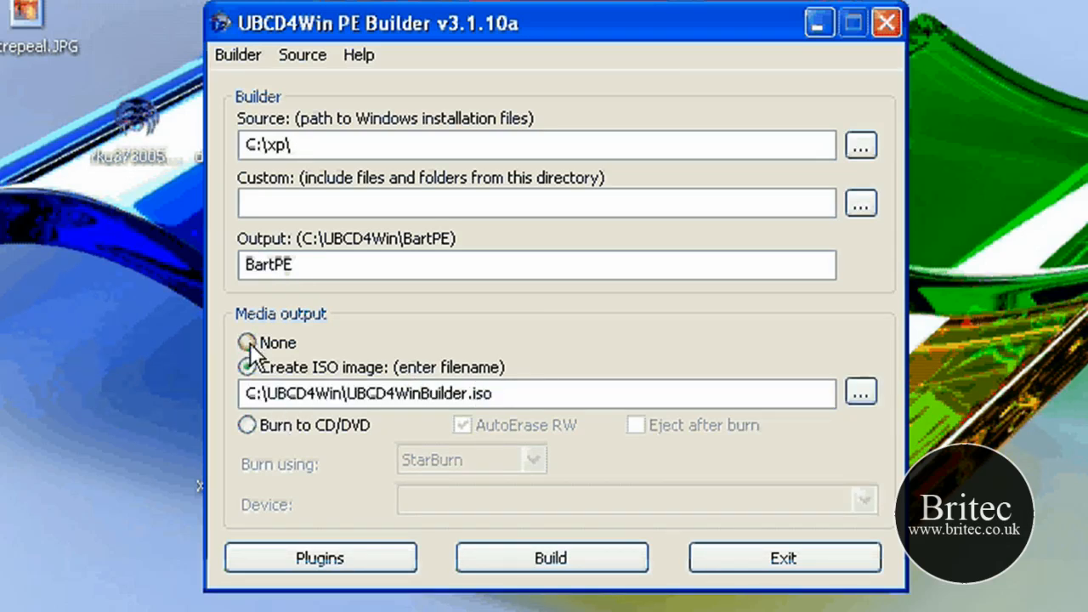
{"action": "left_click", "coordinate": [249, 342]}
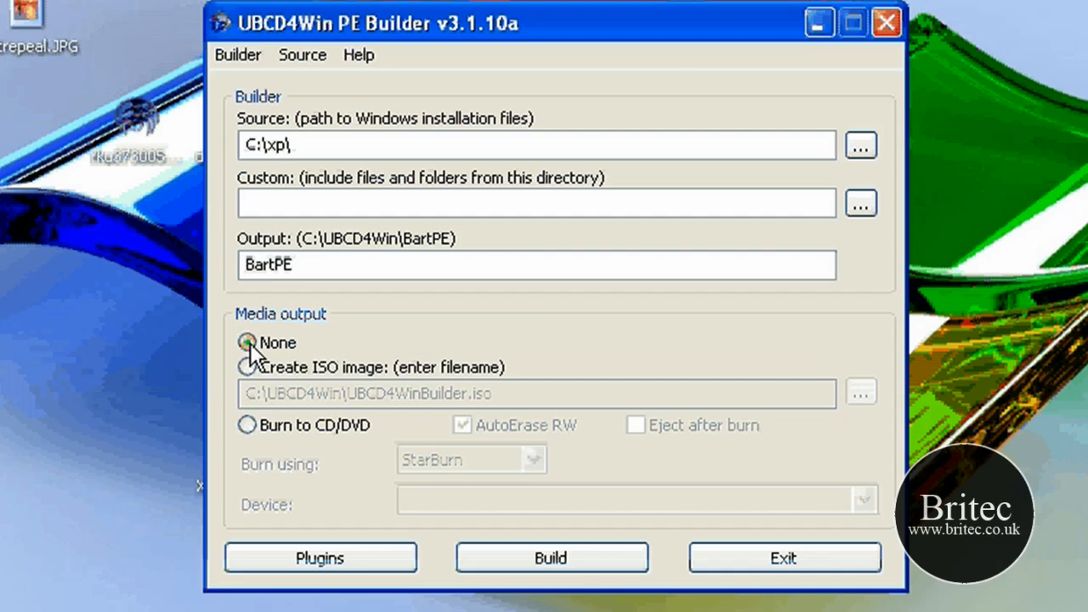
{"action": "left_click", "coordinate": [248, 367]}
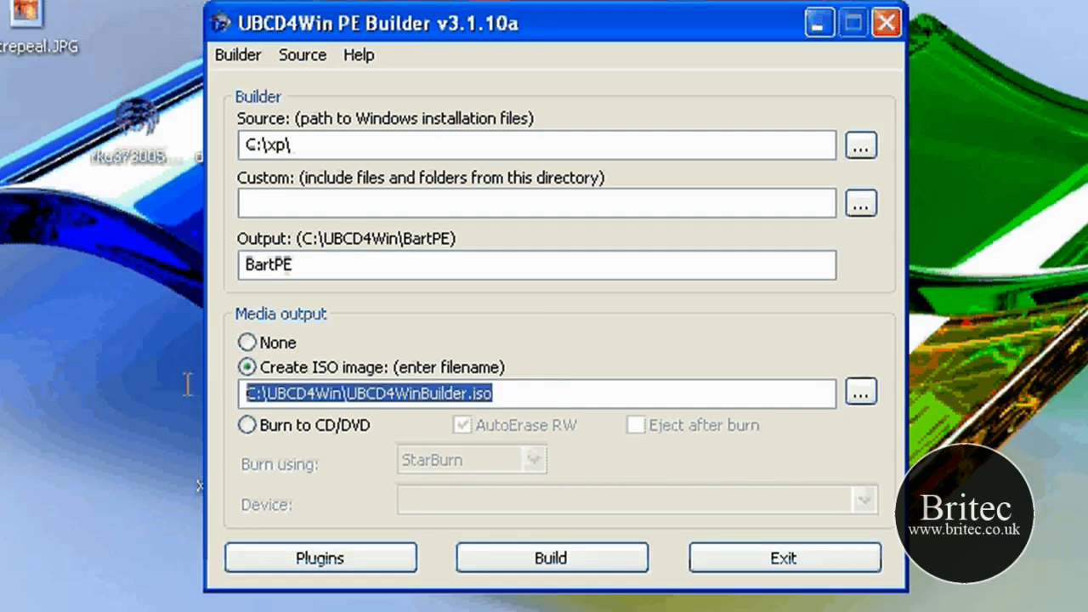
{"action": "left_click", "coordinate": [248, 342]}
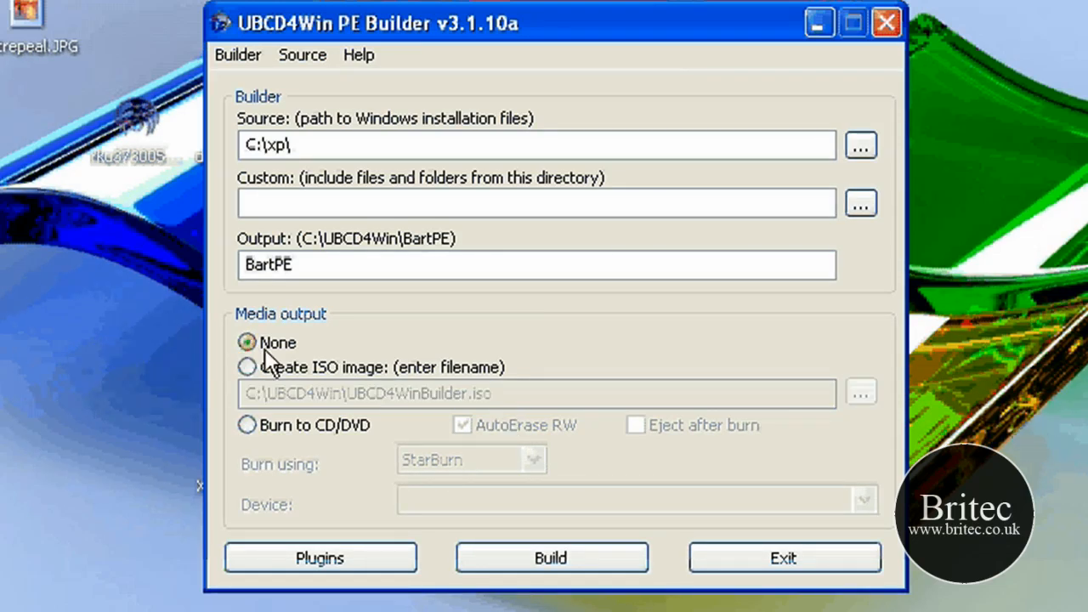
{"action": "mouse_move", "coordinate": [425, 367]}
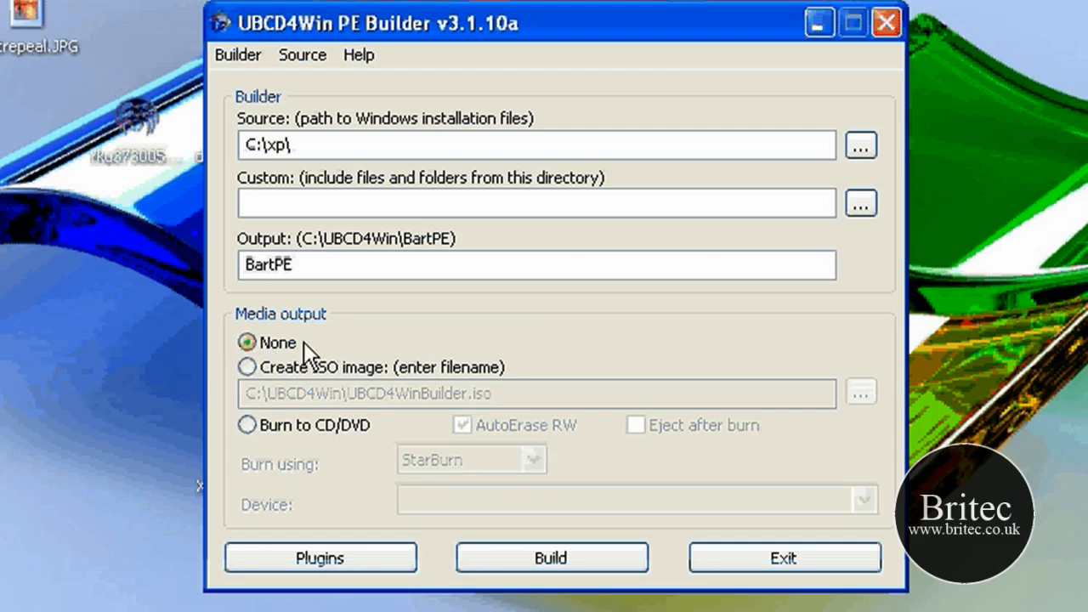
{"action": "mouse_move", "coordinate": [677, 255]}
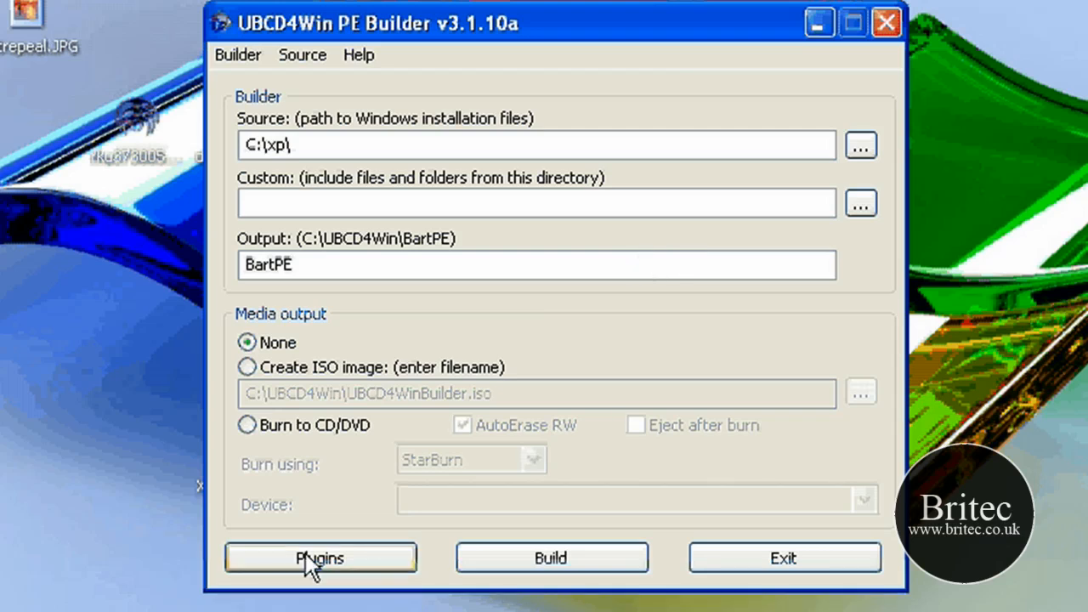
{"action": "mouse_move", "coordinate": [561, 207]}
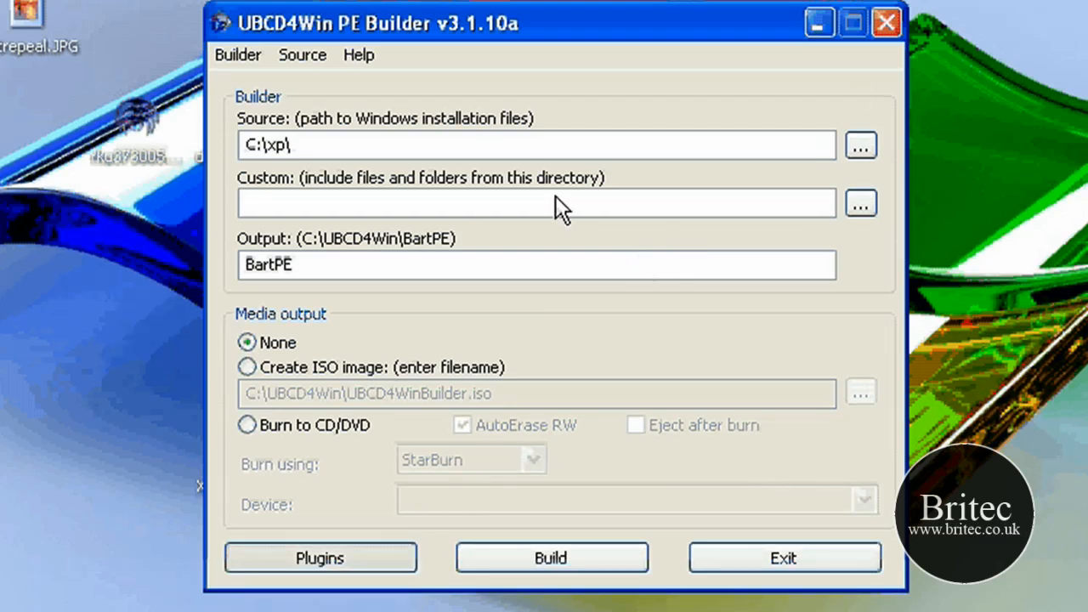
Step: Bring up the plugin list and scroll down through it toward the anti-virus entries
{"action": "left_click", "coordinate": [319, 558]}
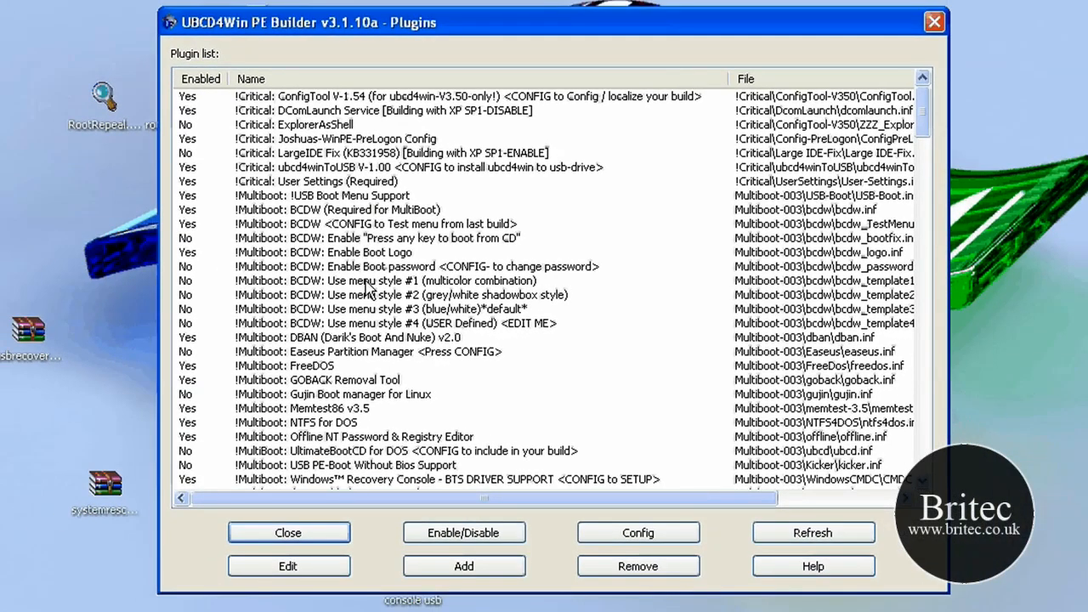
{"action": "mouse_move", "coordinate": [612, 381]}
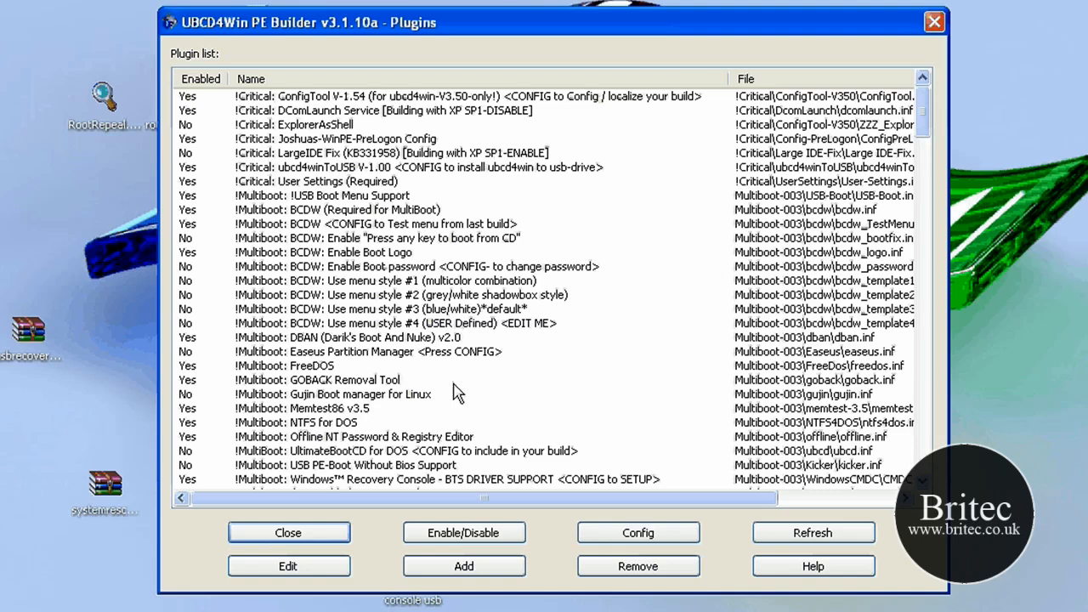
{"action": "scroll", "scroll_direction": "down", "scroll_amount": 3}
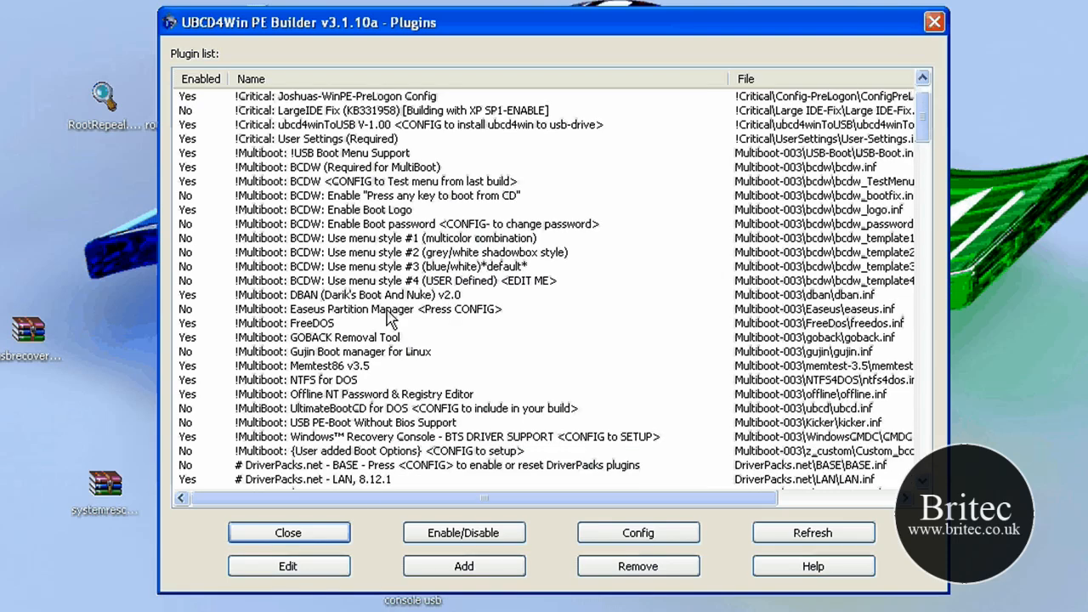
{"action": "scroll", "scroll_direction": "down", "scroll_amount": 3}
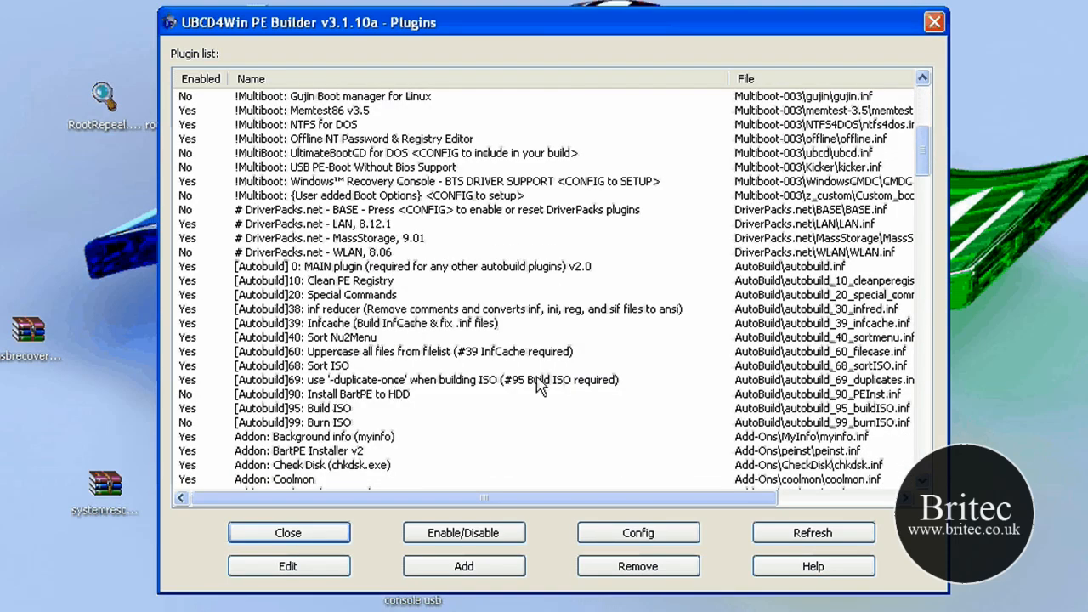
{"action": "scroll", "scroll_direction": "down", "scroll_amount": 3}
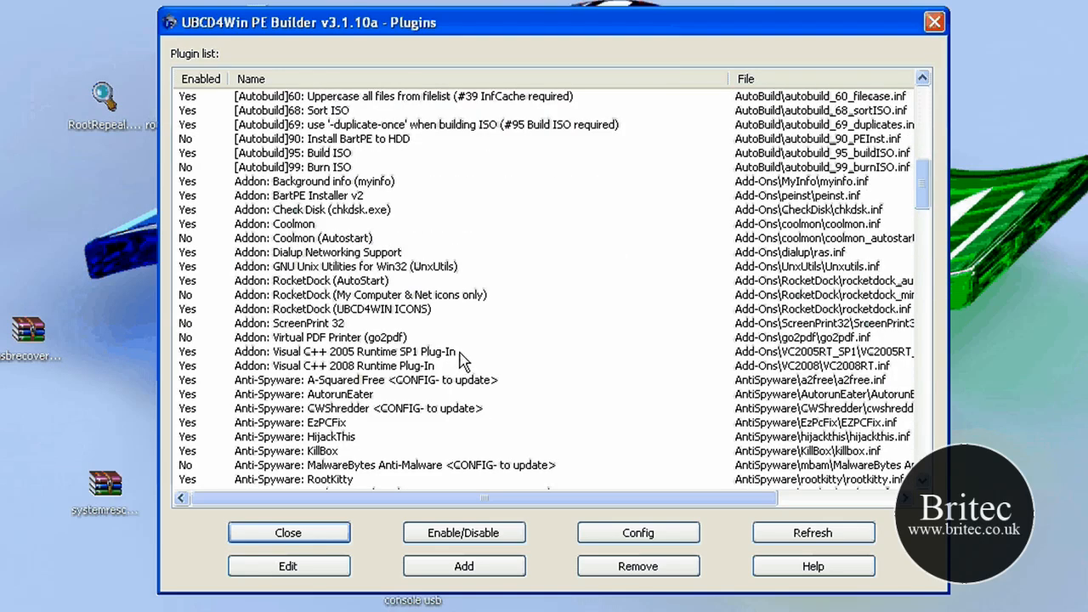
{"action": "mouse_move", "coordinate": [411, 374]}
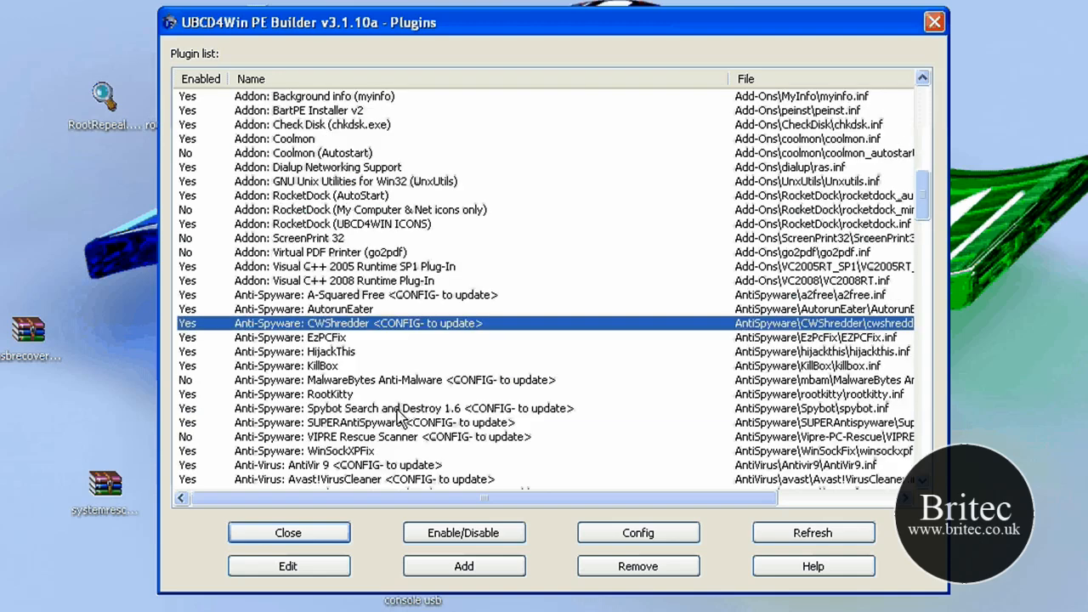
{"action": "scroll", "scroll_direction": "down", "scroll_amount": 3}
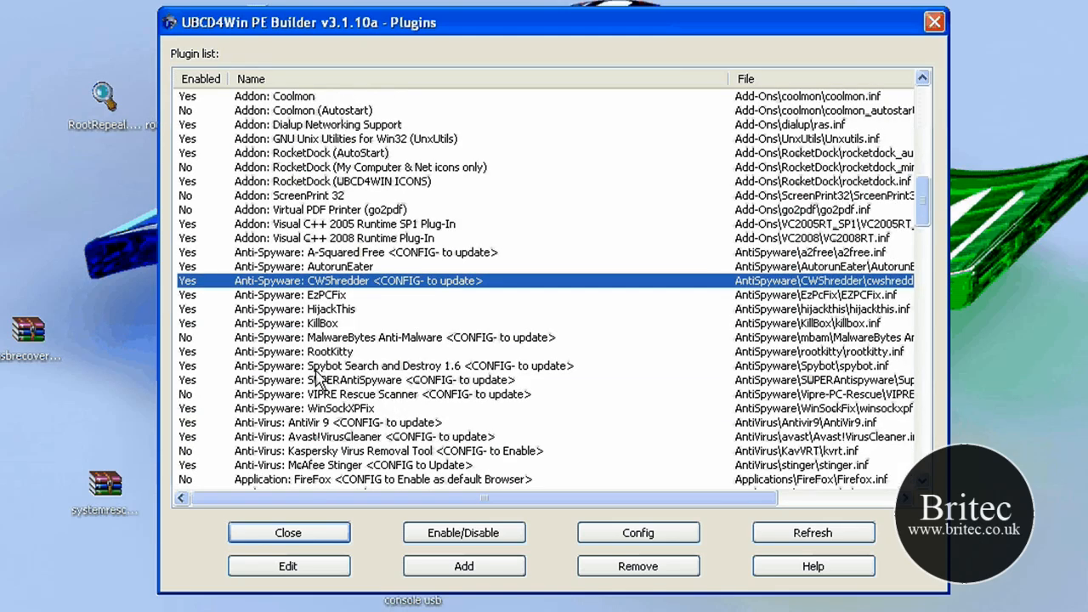
{"action": "left_click", "coordinate": [399, 365]}
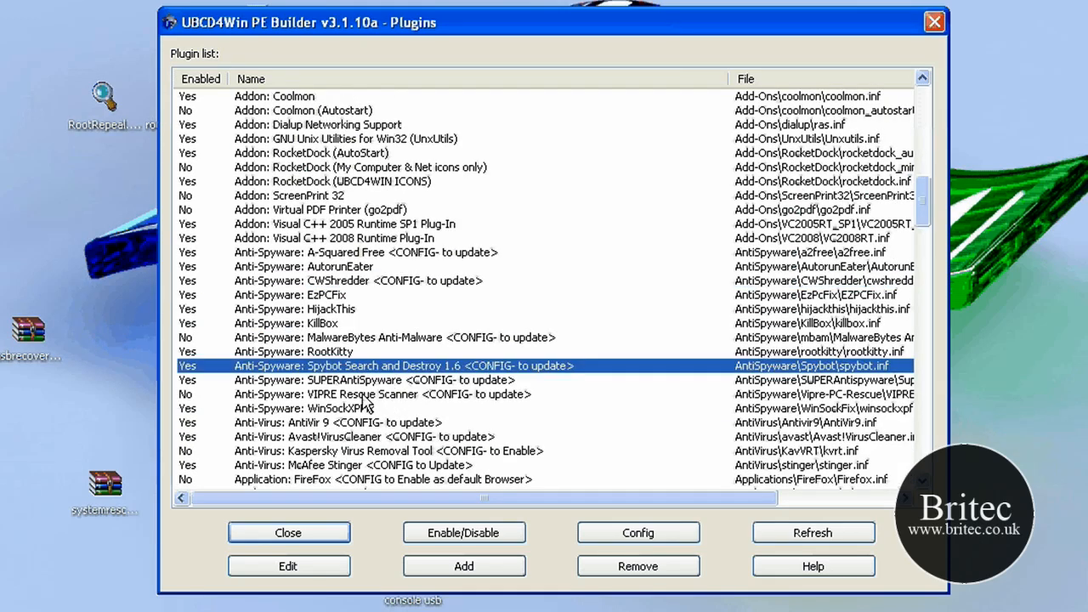
{"action": "scroll", "scroll_direction": "down", "scroll_amount": 3}
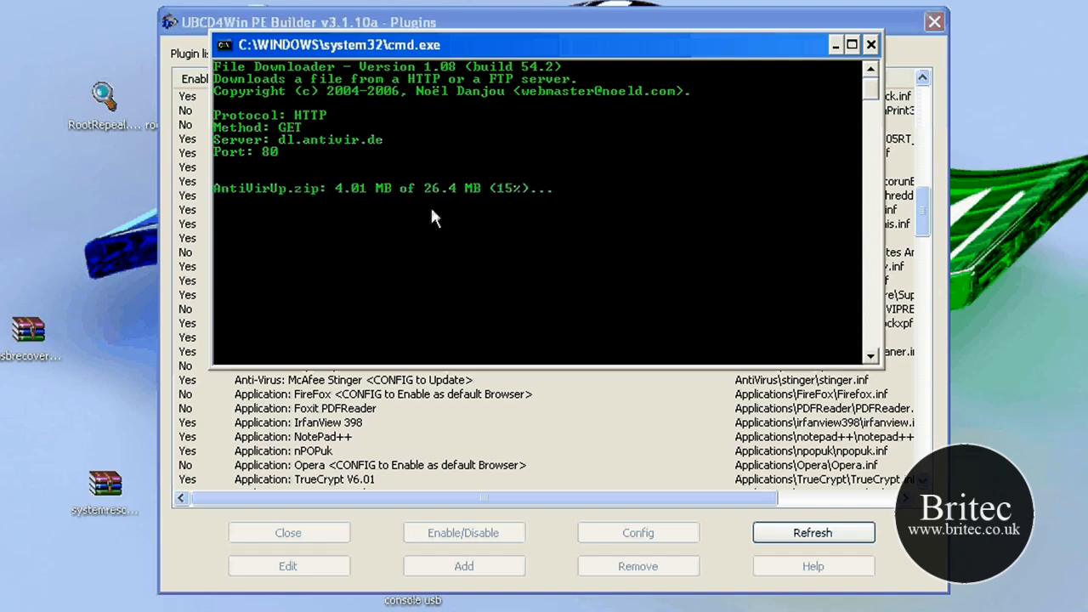
{"action": "mouse_move", "coordinate": [511, 211]}
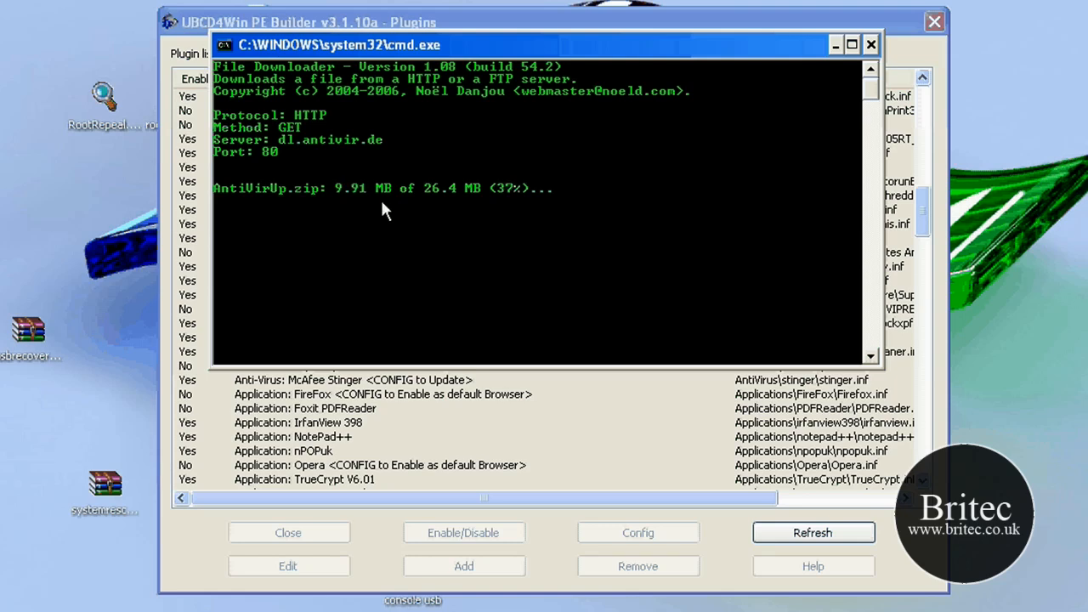
{"action": "mouse_move", "coordinate": [339, 269]}
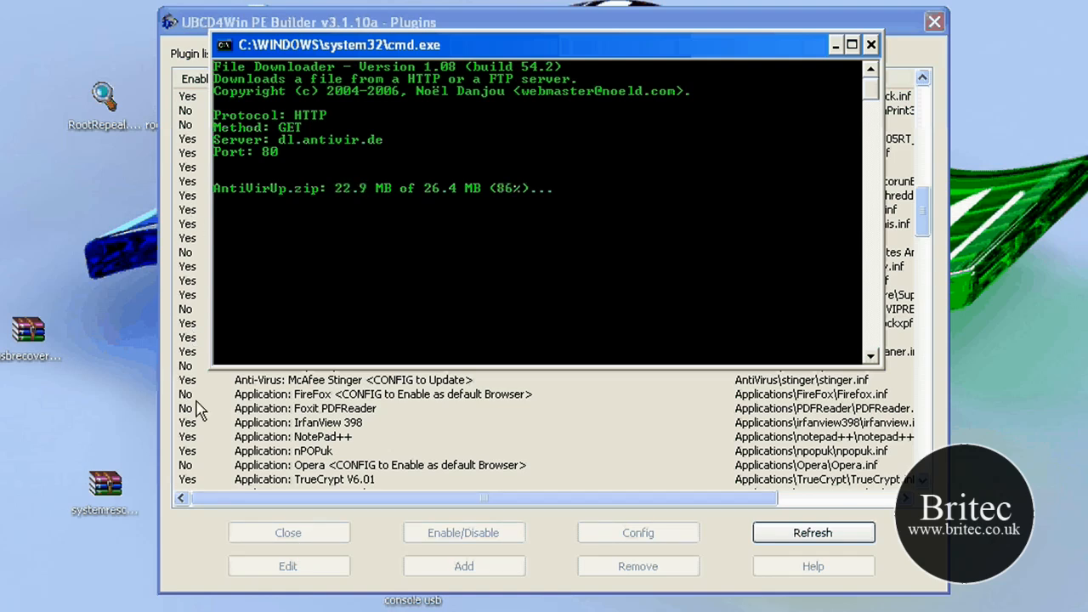
{"action": "mouse_move", "coordinate": [299, 302]}
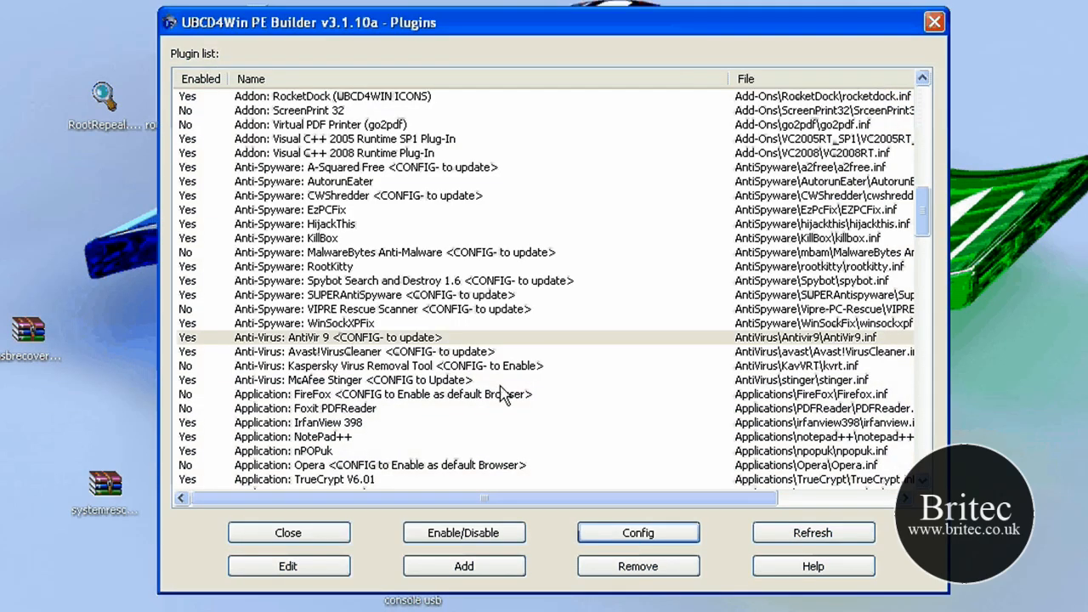
{"action": "mouse_move", "coordinate": [679, 382]}
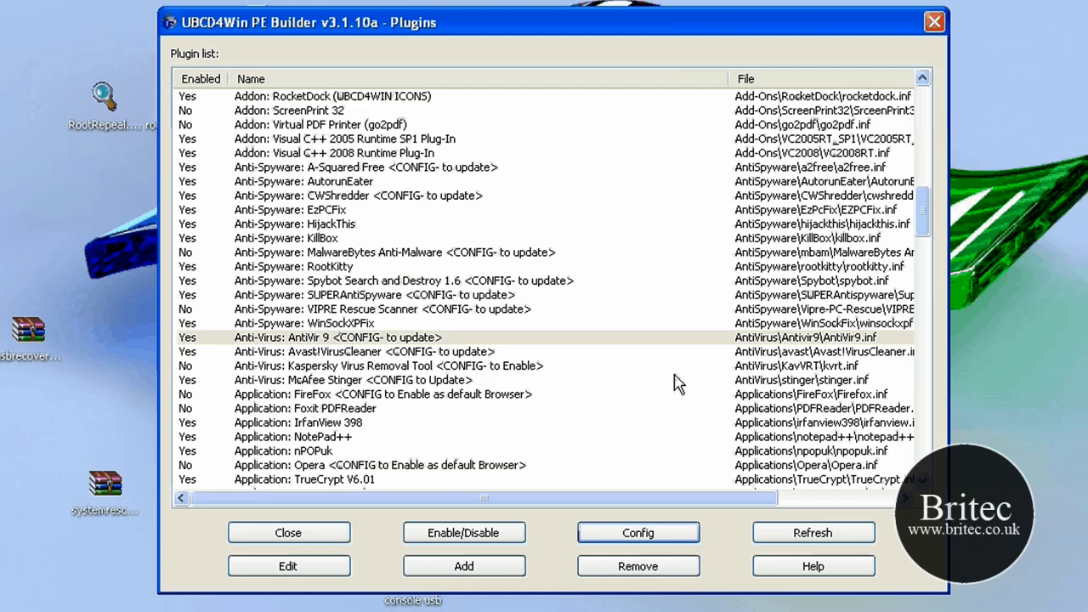
{"action": "mouse_move", "coordinate": [408, 330]}
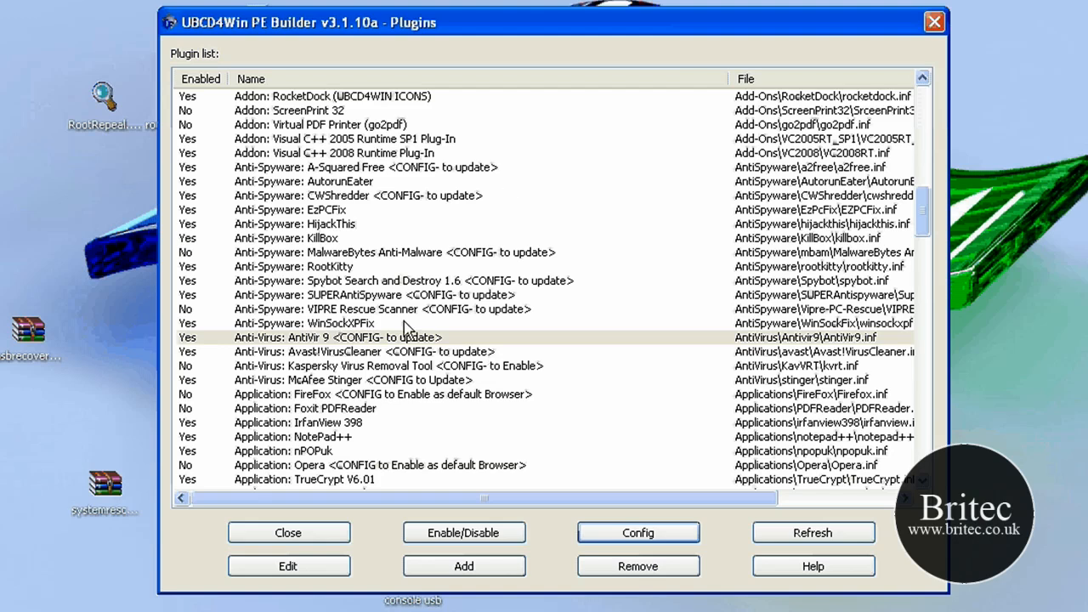
{"action": "left_click", "coordinate": [306, 323]}
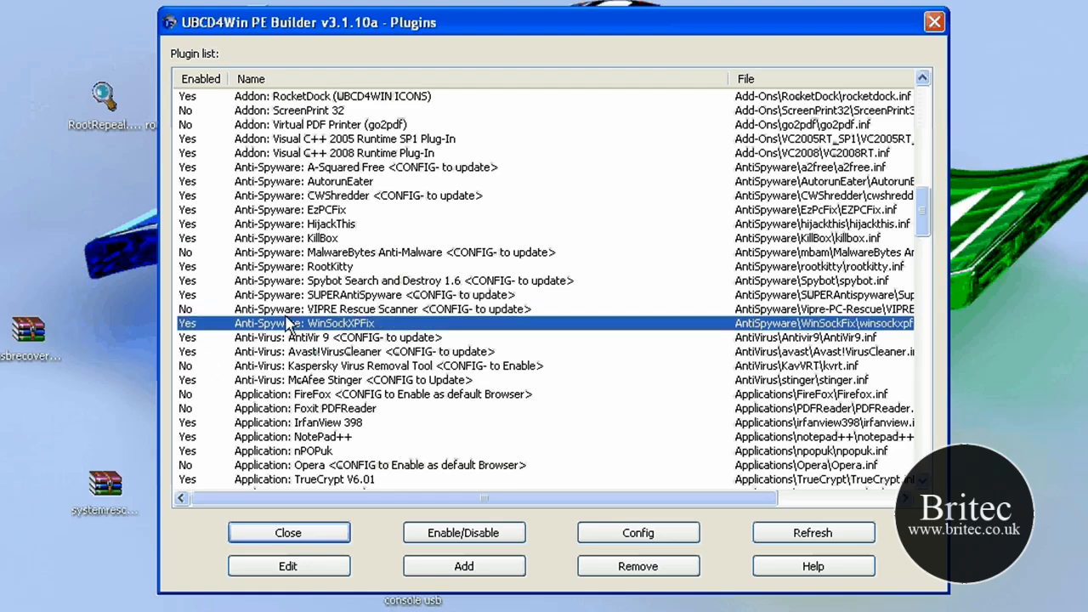
{"action": "mouse_move", "coordinate": [302, 304]}
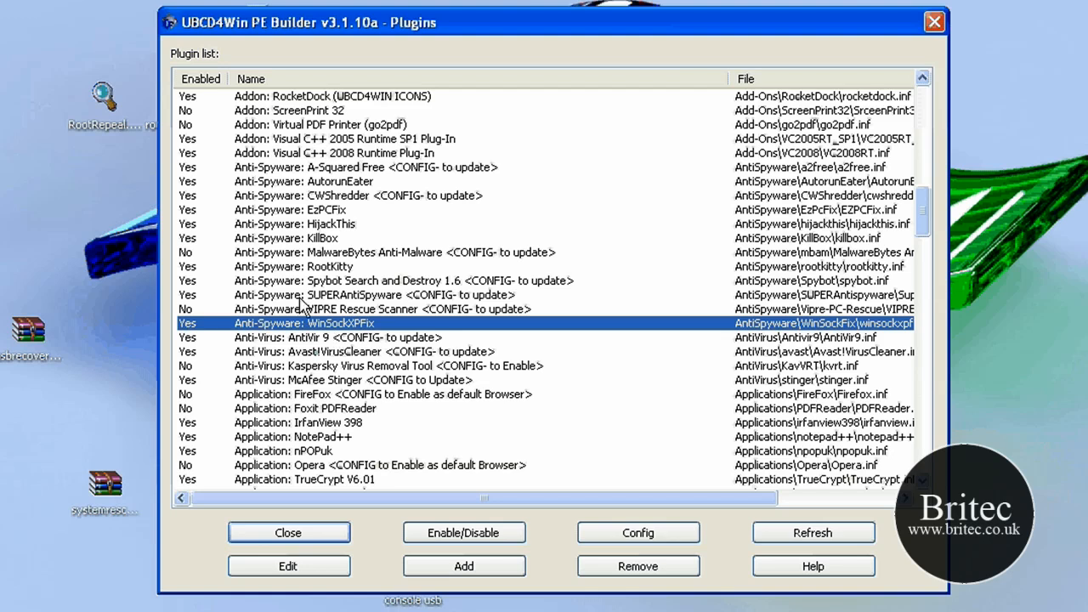
{"action": "mouse_move", "coordinate": [440, 599]}
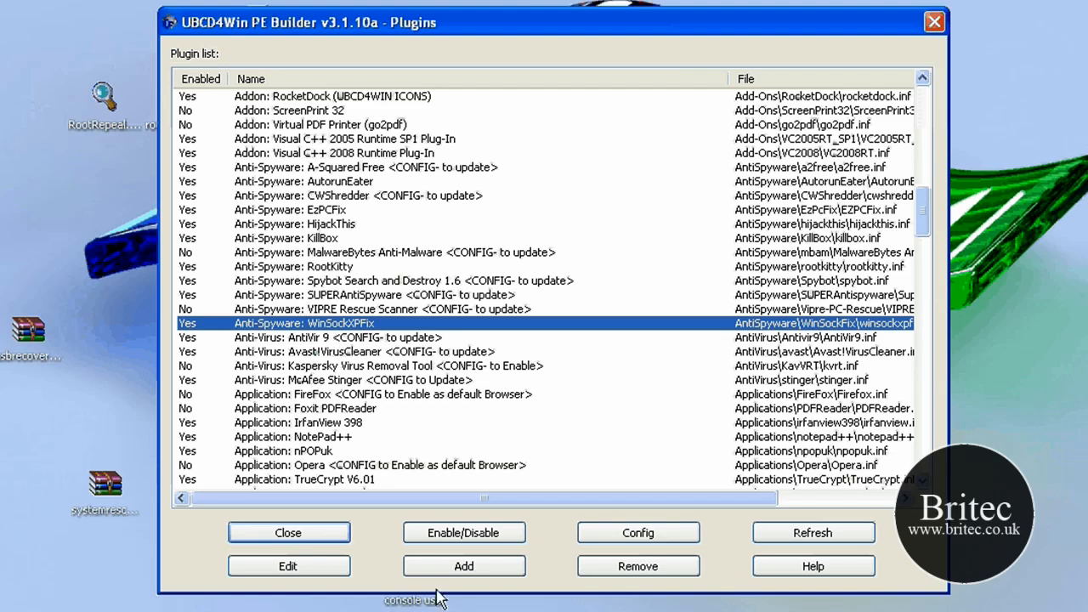
{"action": "mouse_move", "coordinate": [462, 566]}
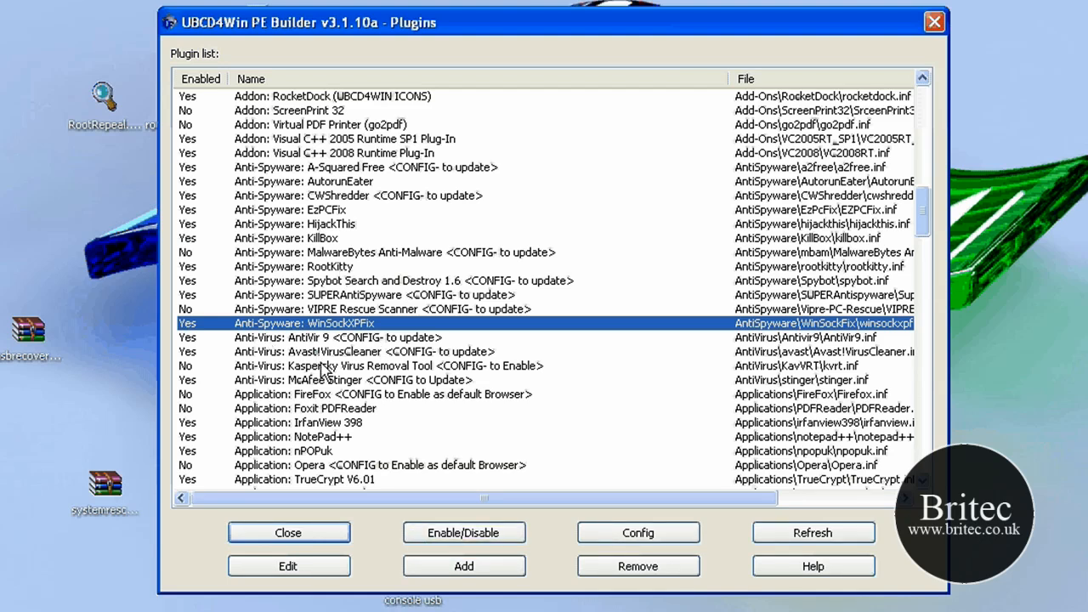
{"action": "left_click", "coordinate": [463, 565]}
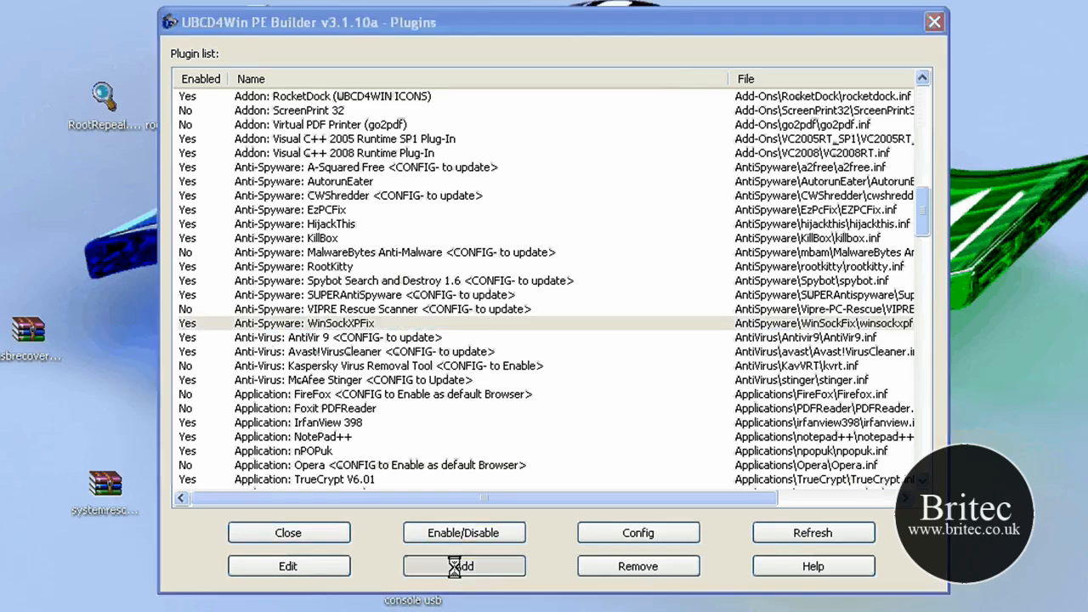
{"action": "left_click", "coordinate": [462, 564]}
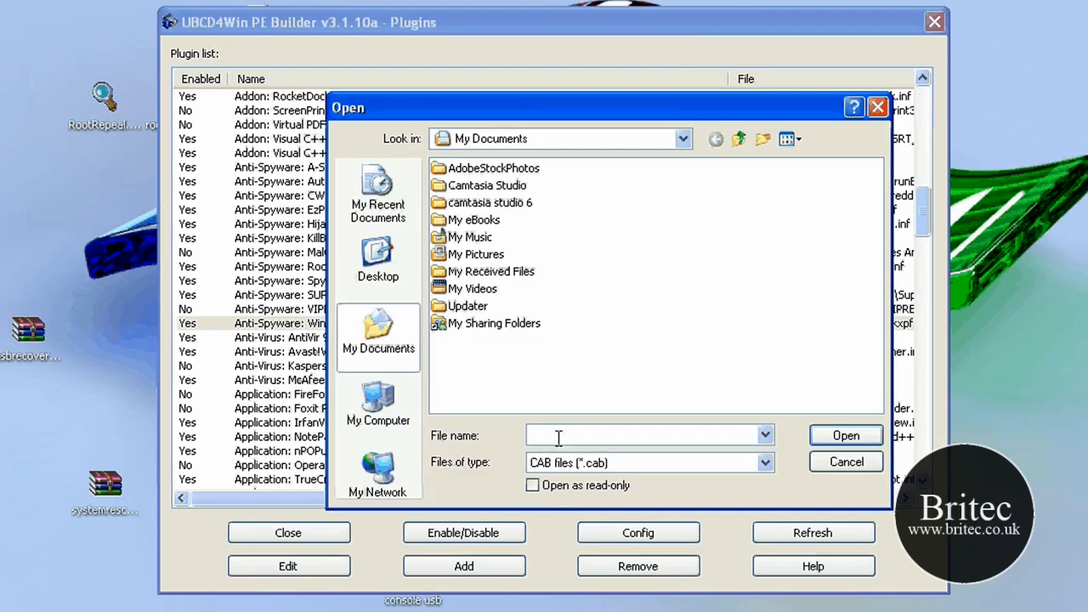
{"action": "mouse_move", "coordinate": [806, 485]}
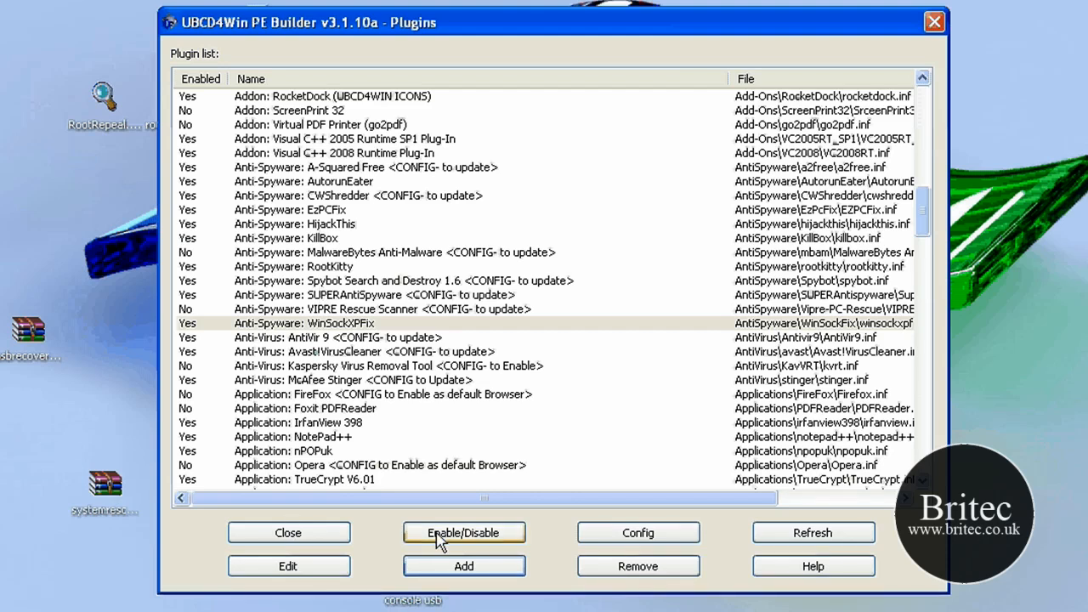
{"action": "mouse_move", "coordinate": [348, 332]}
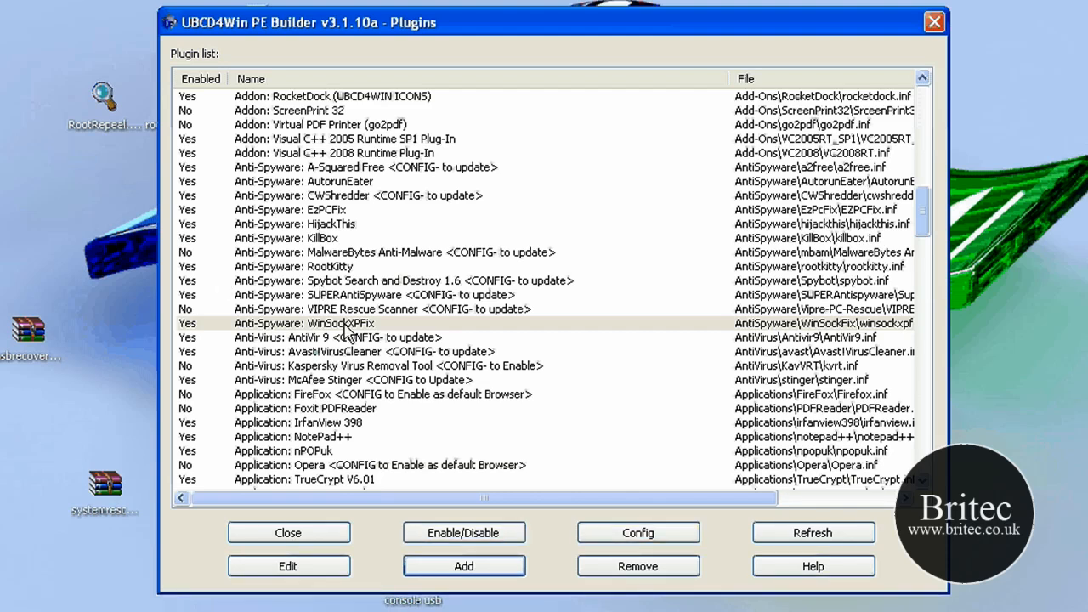
{"action": "left_click", "coordinate": [302, 323]}
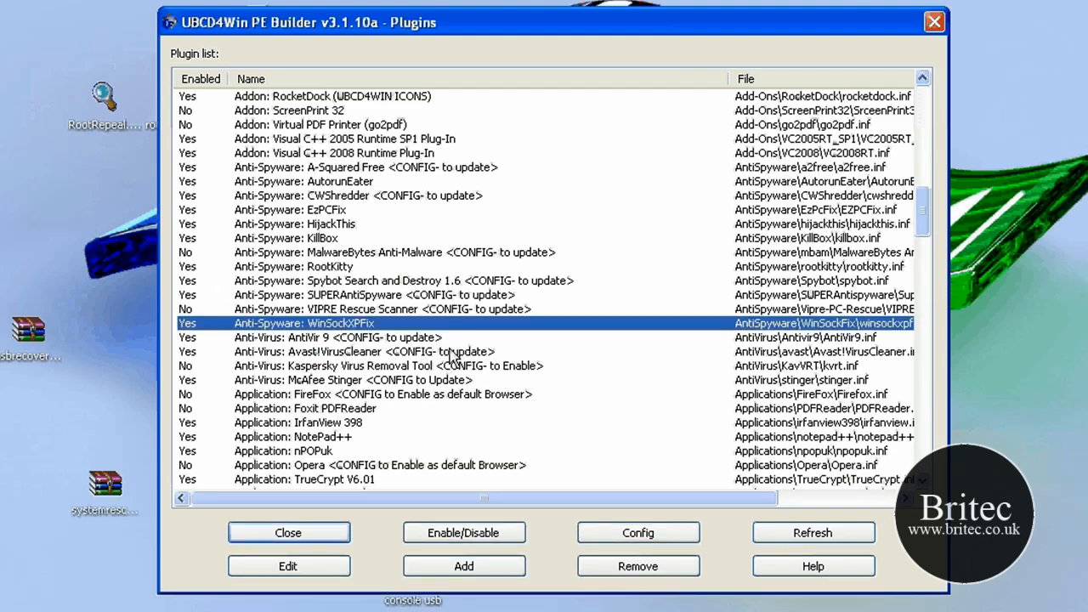
Step: Scroll up to the Critical entries and select '!Critical: ubcd4winToUSB V-1.00'
{"action": "scroll", "scroll_direction": "down", "scroll_amount": 3}
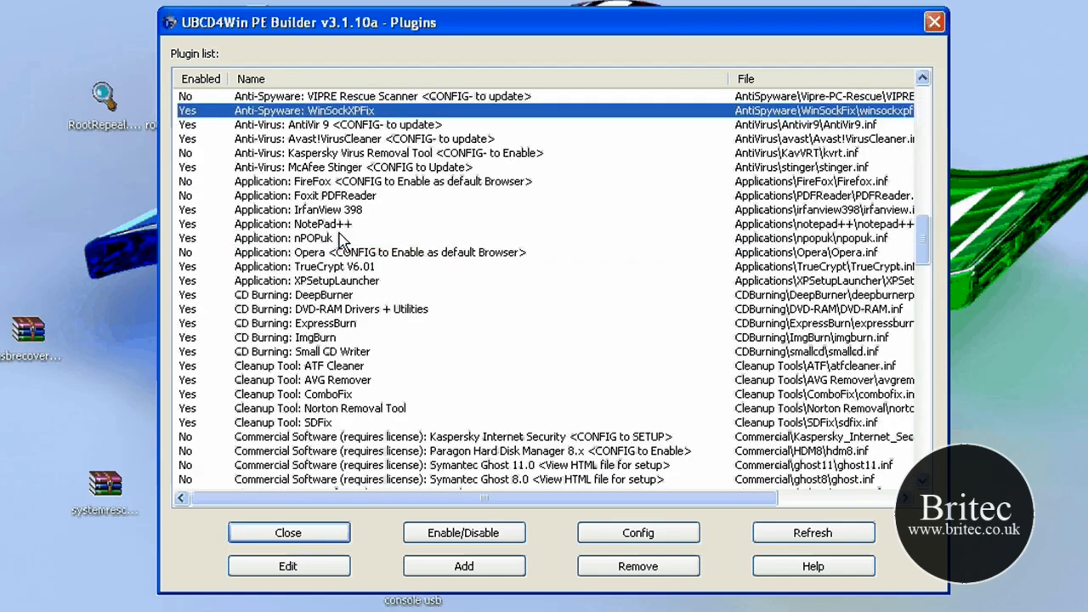
{"action": "scroll", "scroll_direction": "up", "scroll_amount": 3}
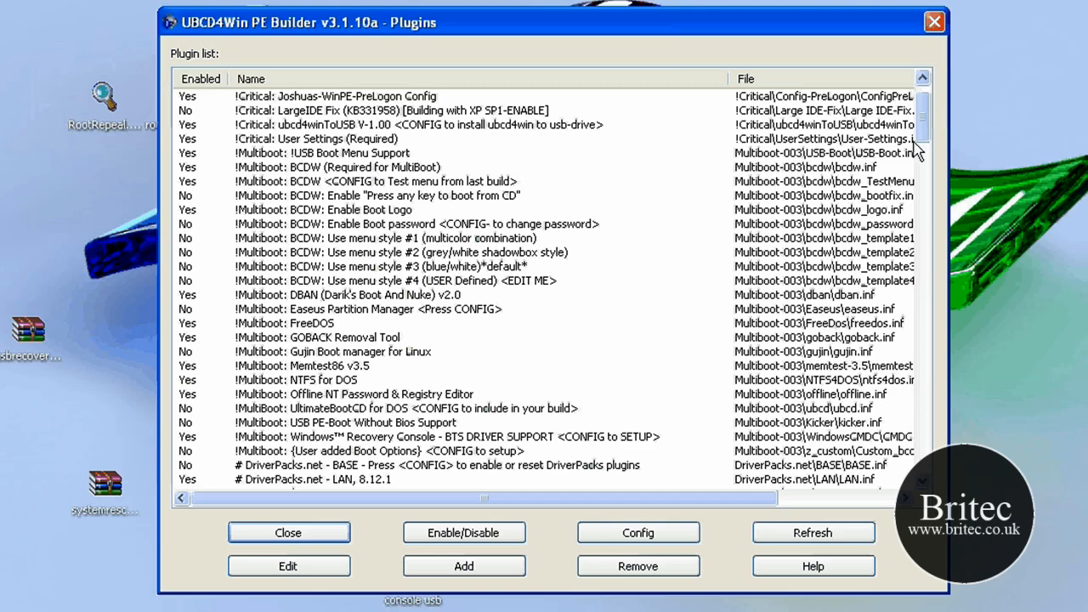
{"action": "scroll", "scroll_direction": "up", "scroll_amount": 3}
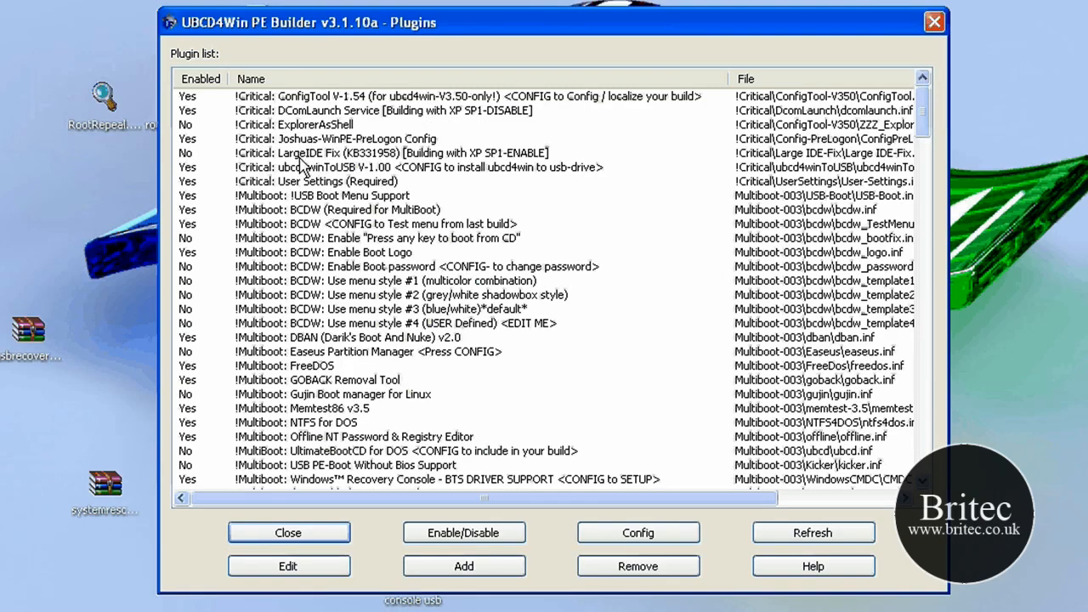
{"action": "left_click", "coordinate": [417, 167]}
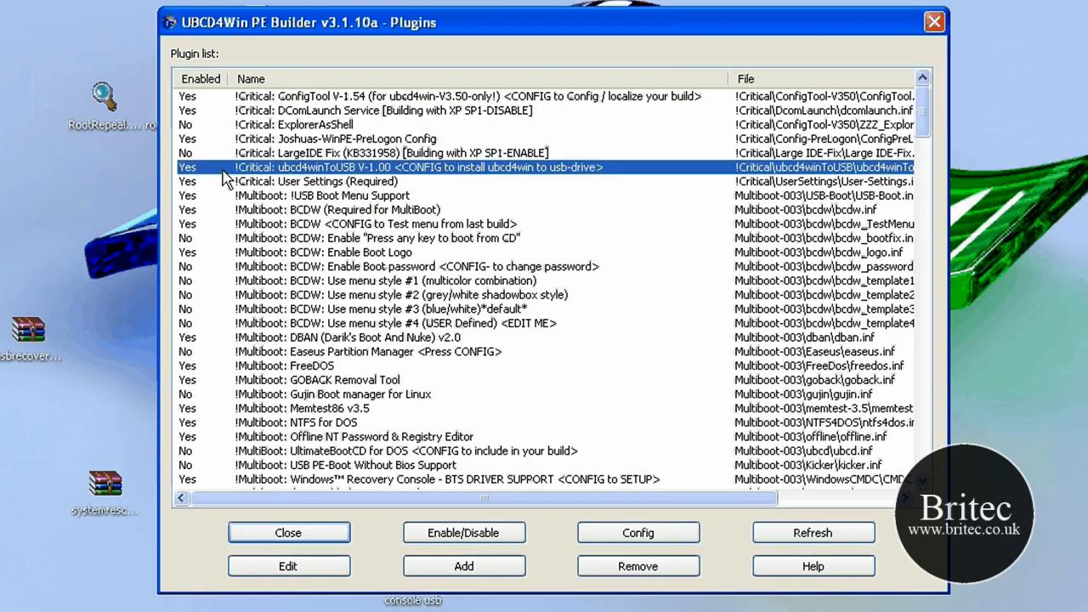
{"action": "mouse_move", "coordinate": [331, 184]}
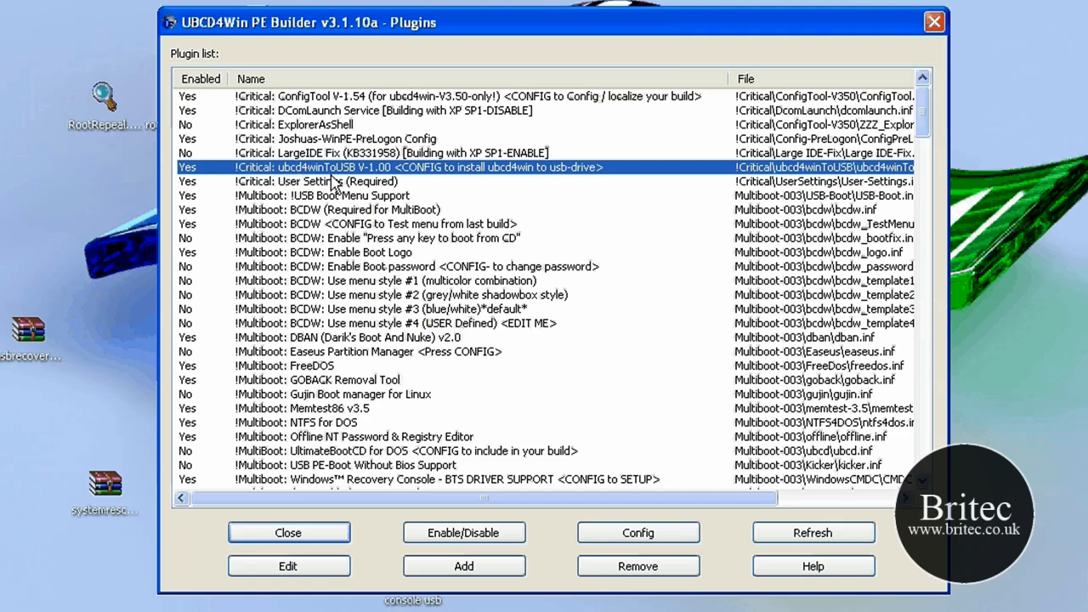
{"action": "mouse_move", "coordinate": [502, 229]}
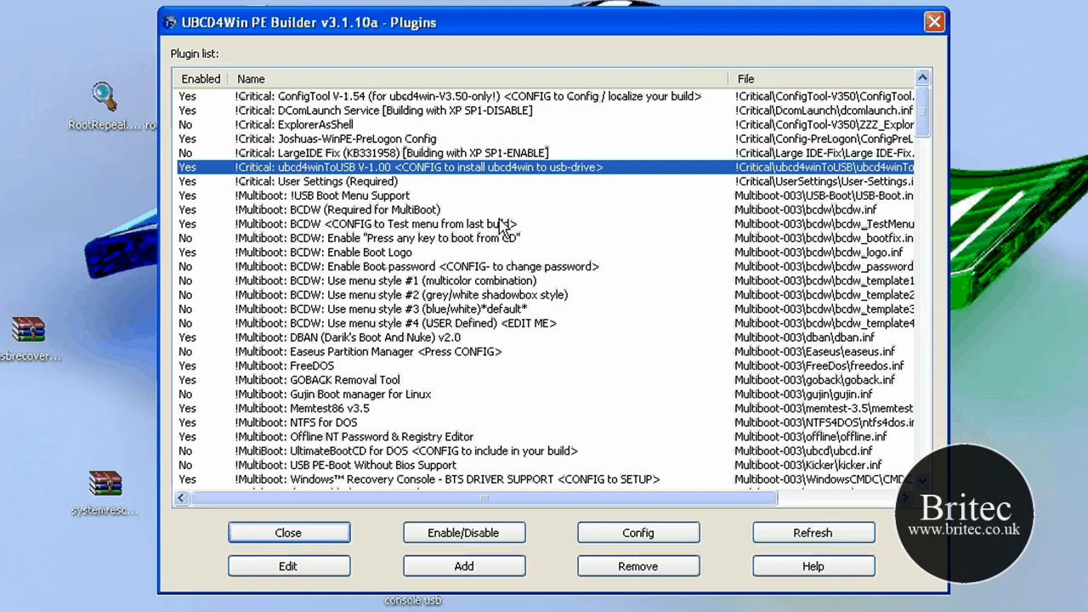
{"action": "mouse_move", "coordinate": [295, 170]}
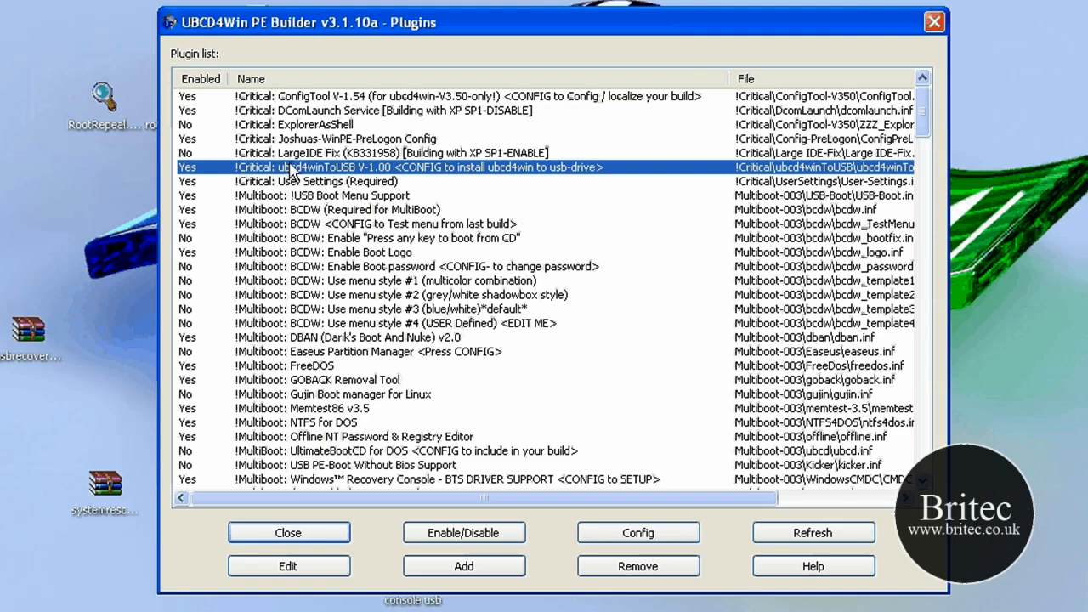
{"action": "mouse_move", "coordinate": [336, 180]}
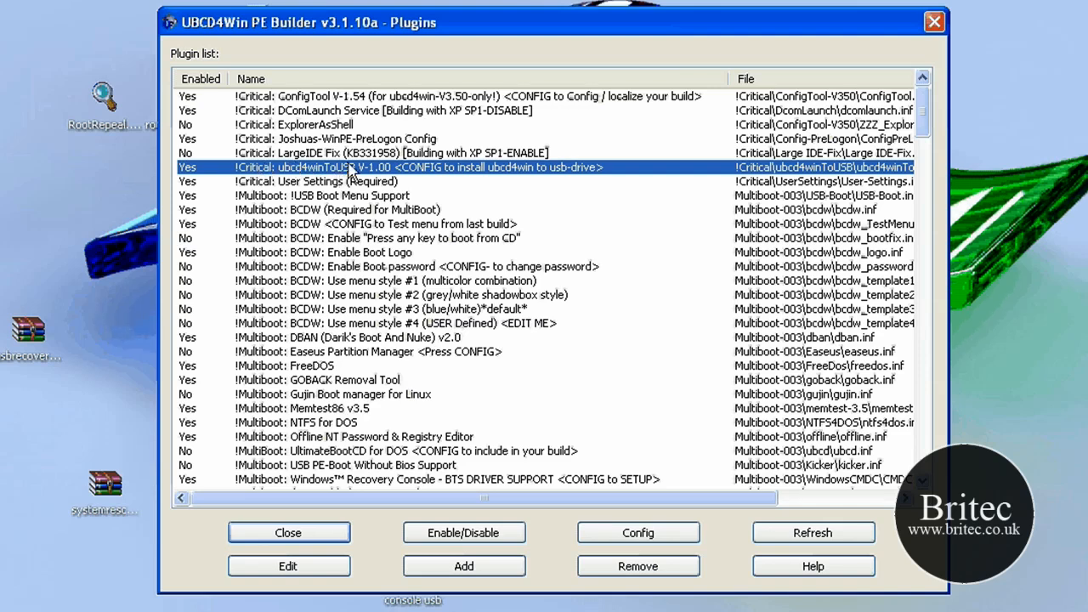
{"action": "mouse_move", "coordinate": [298, 186]}
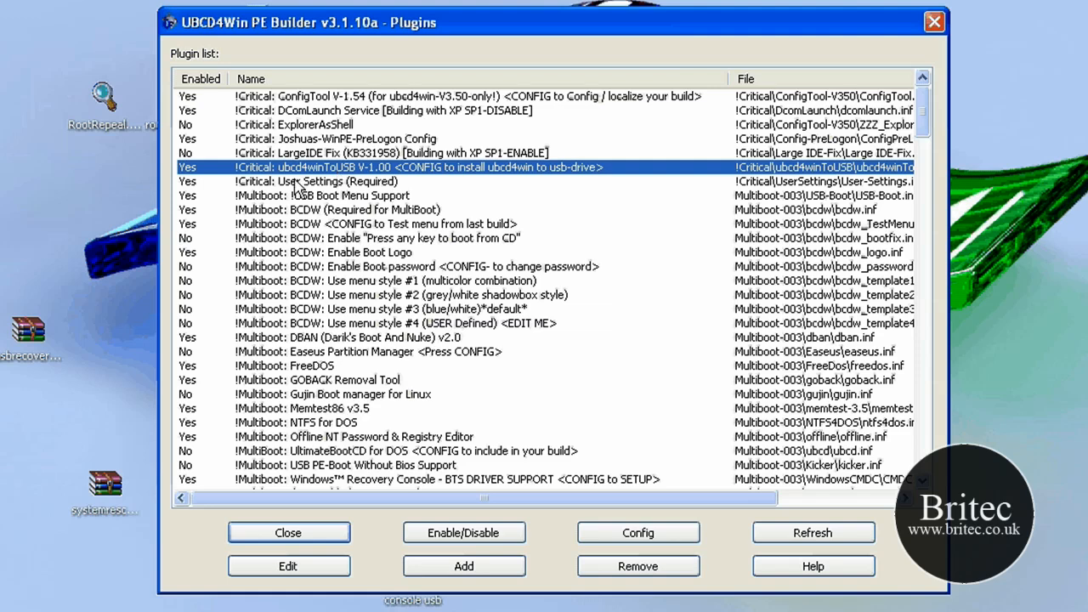
{"action": "mouse_move", "coordinate": [357, 194]}
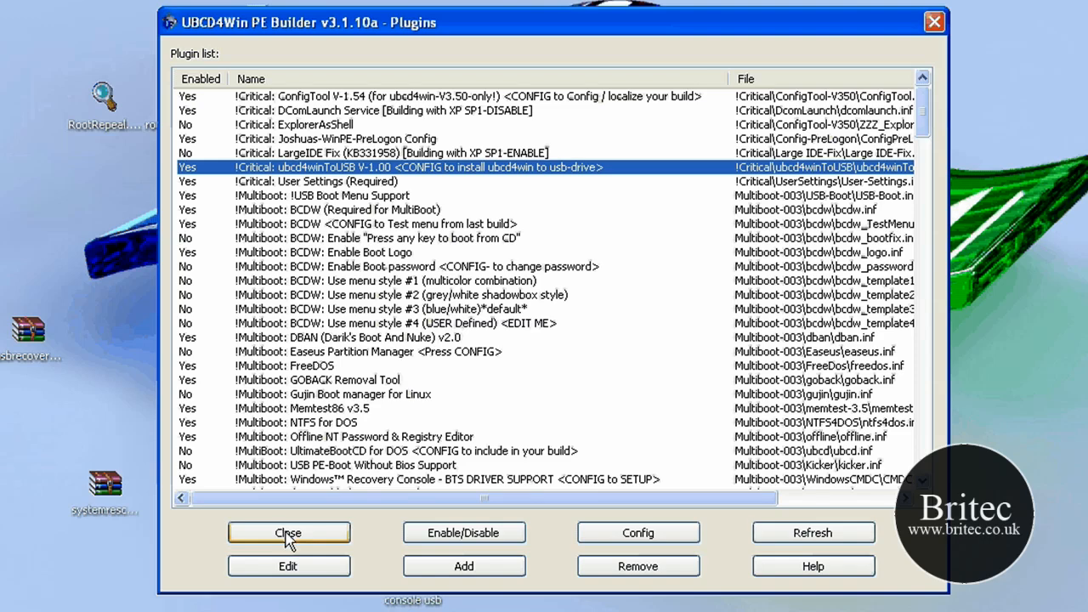
Step: Close the Plugins window and start the BartPE build
{"action": "left_click", "coordinate": [289, 532]}
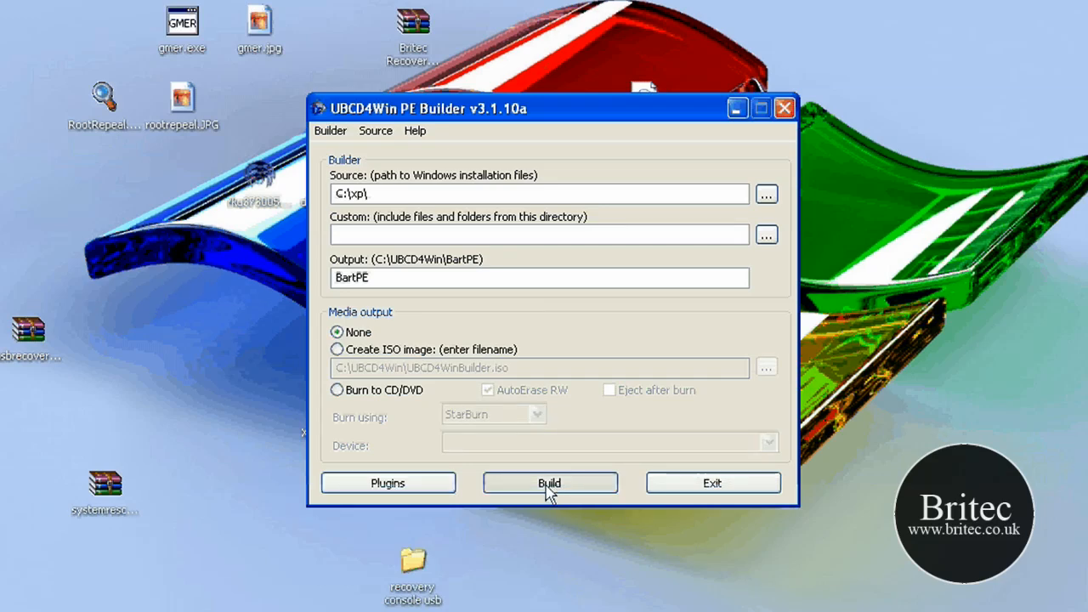
{"action": "left_click", "coordinate": [549, 483]}
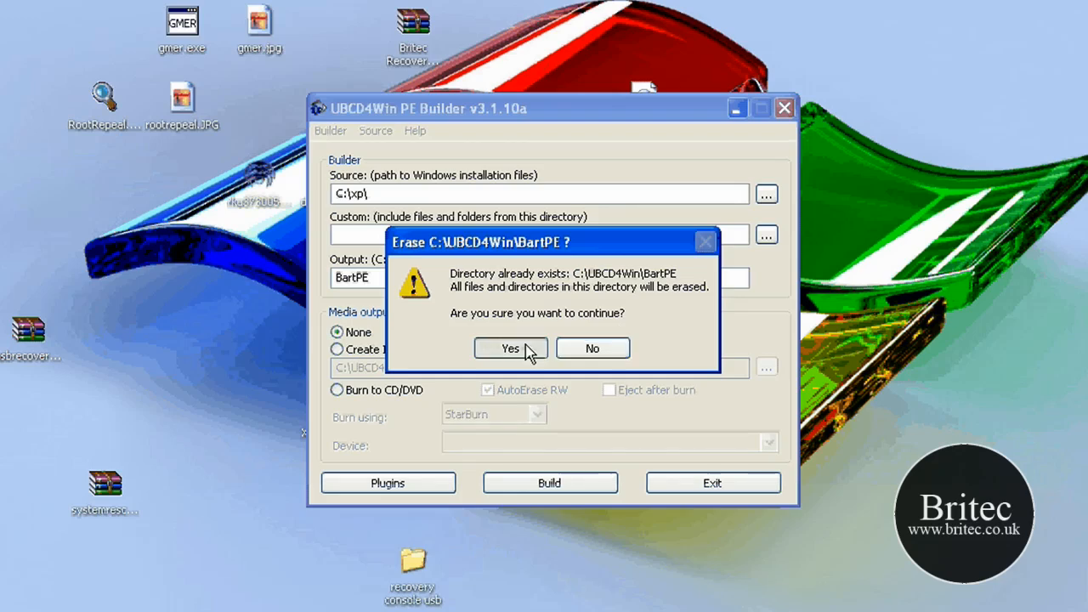
Step: Confirm erasing C:\UBCD4Win\BartPE, let the build finish, and close the log
{"action": "left_click", "coordinate": [510, 349]}
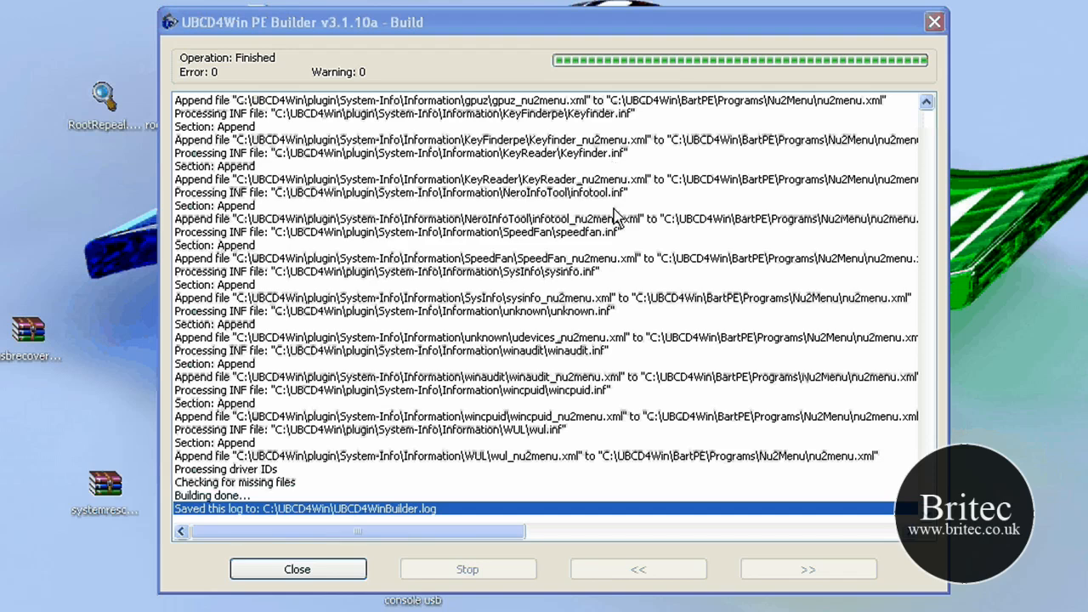
{"action": "mouse_move", "coordinate": [506, 308]}
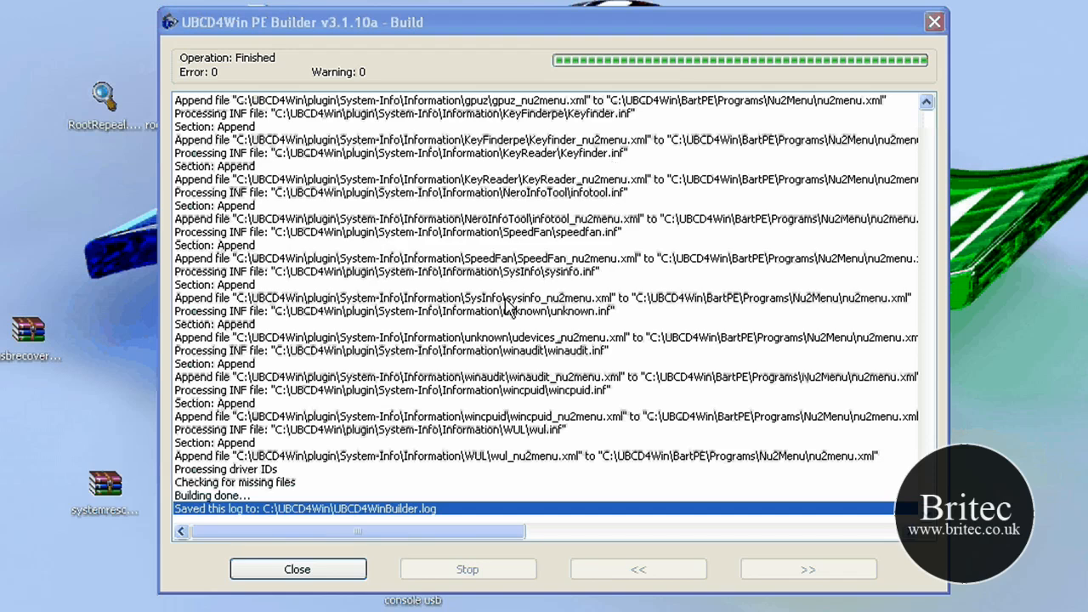
{"action": "mouse_move", "coordinate": [574, 315]}
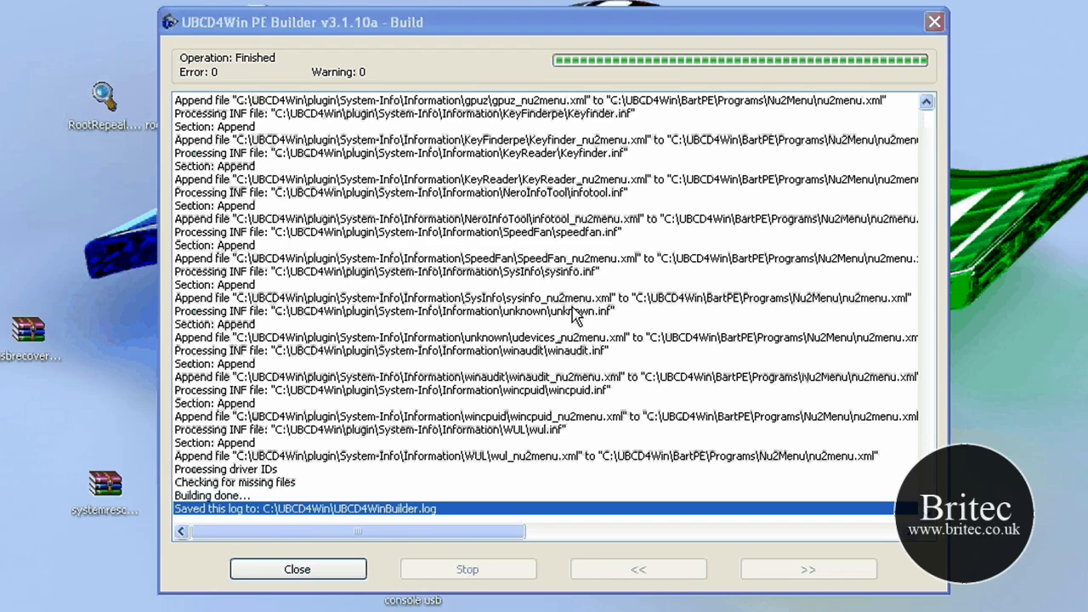
{"action": "mouse_move", "coordinate": [731, 276]}
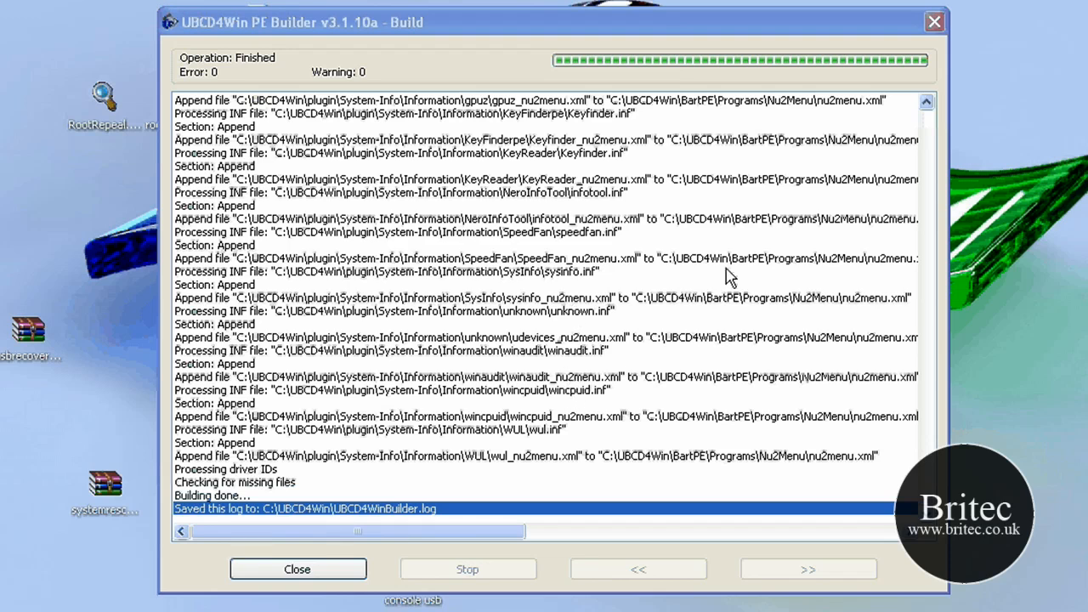
{"action": "mouse_move", "coordinate": [741, 273]}
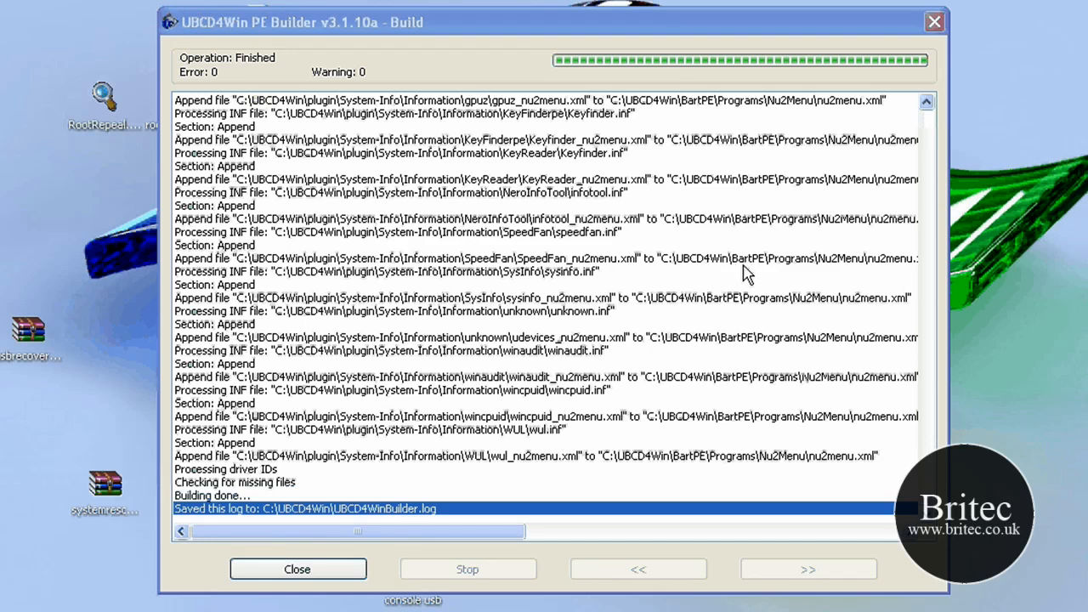
{"action": "mouse_move", "coordinate": [671, 408]}
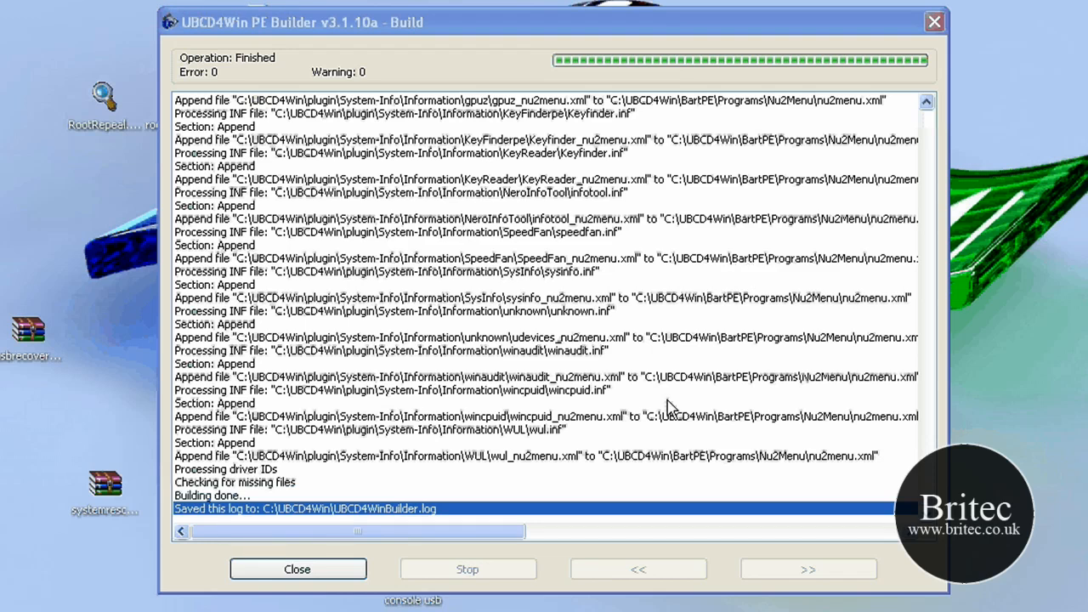
{"action": "mouse_move", "coordinate": [670, 408]}
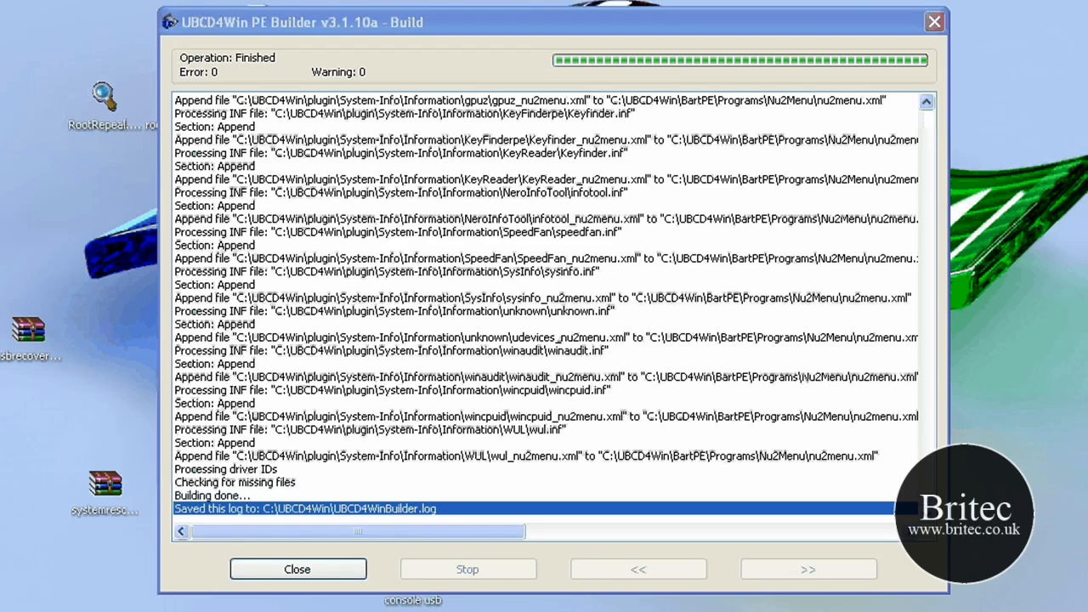
{"action": "left_click", "coordinate": [297, 568]}
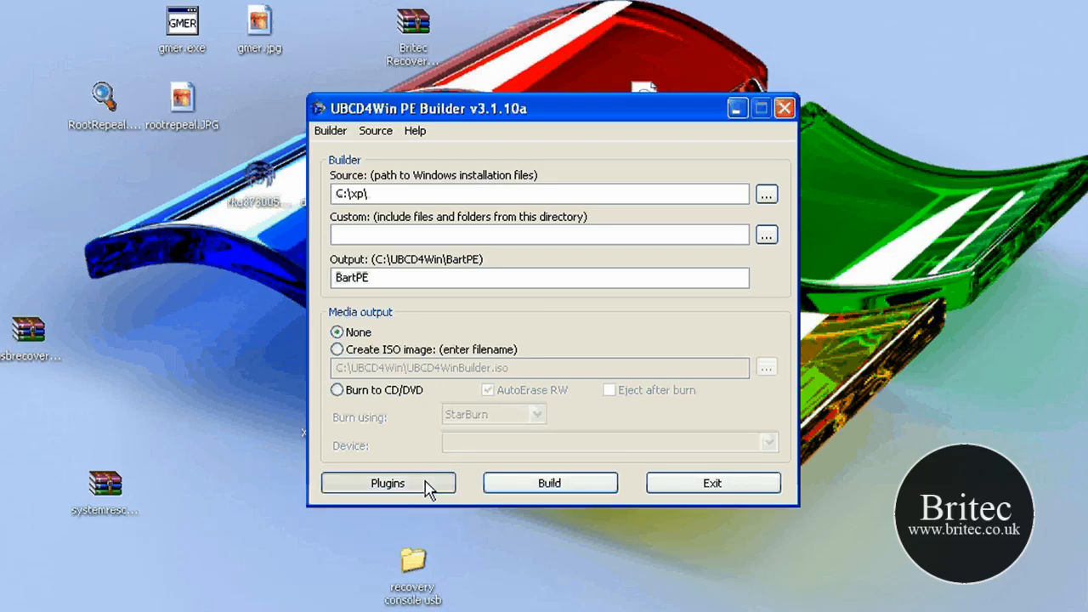
Step: Reopen the plugin list and select the ubcd4winToUSB plugin entry
{"action": "left_click", "coordinate": [387, 483]}
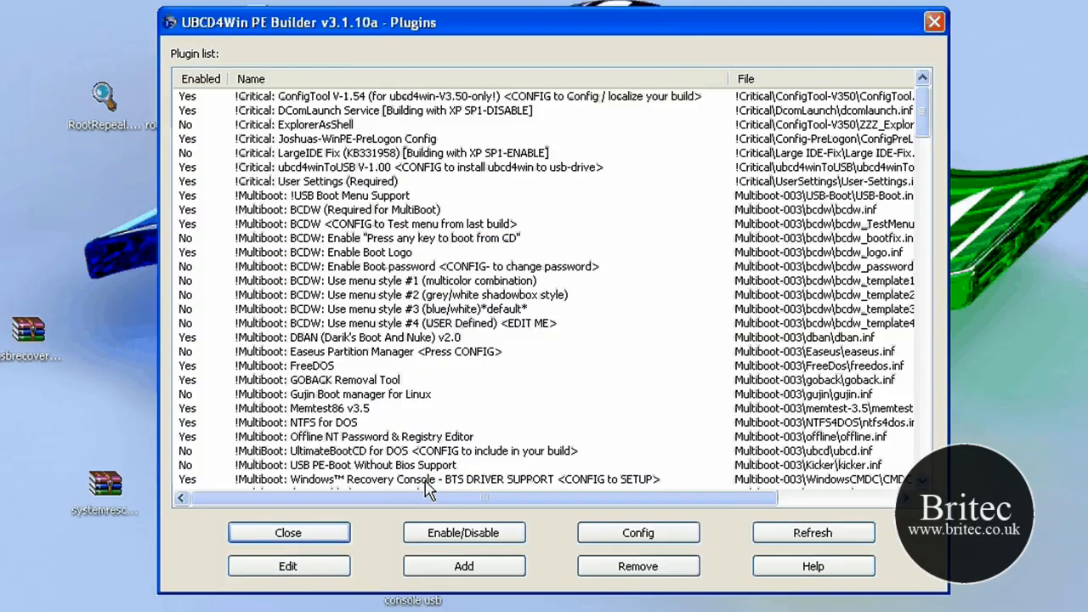
{"action": "mouse_move", "coordinate": [305, 184]}
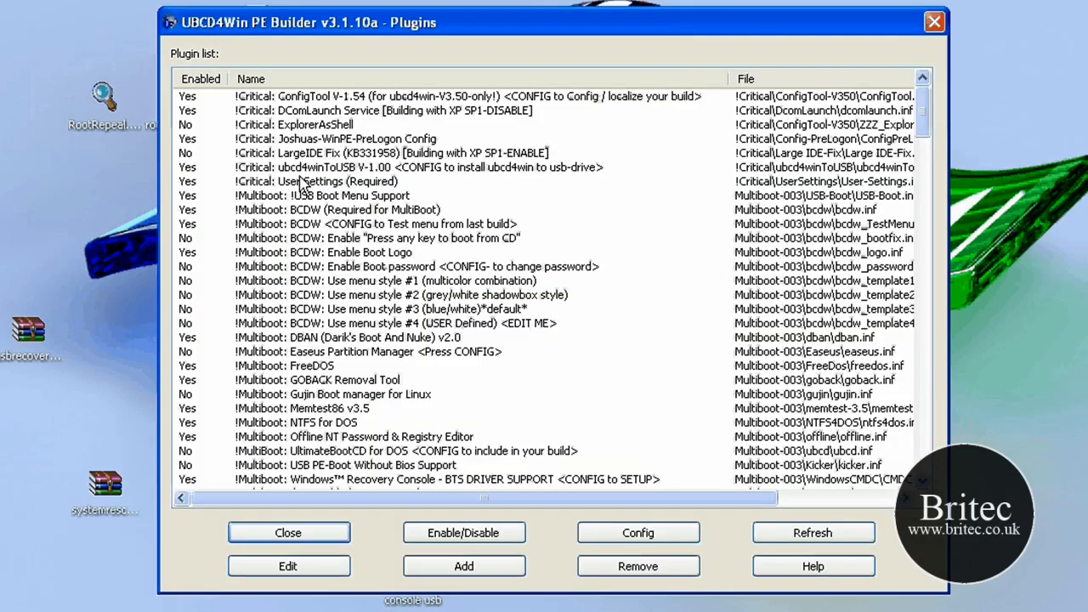
{"action": "left_click", "coordinate": [417, 166]}
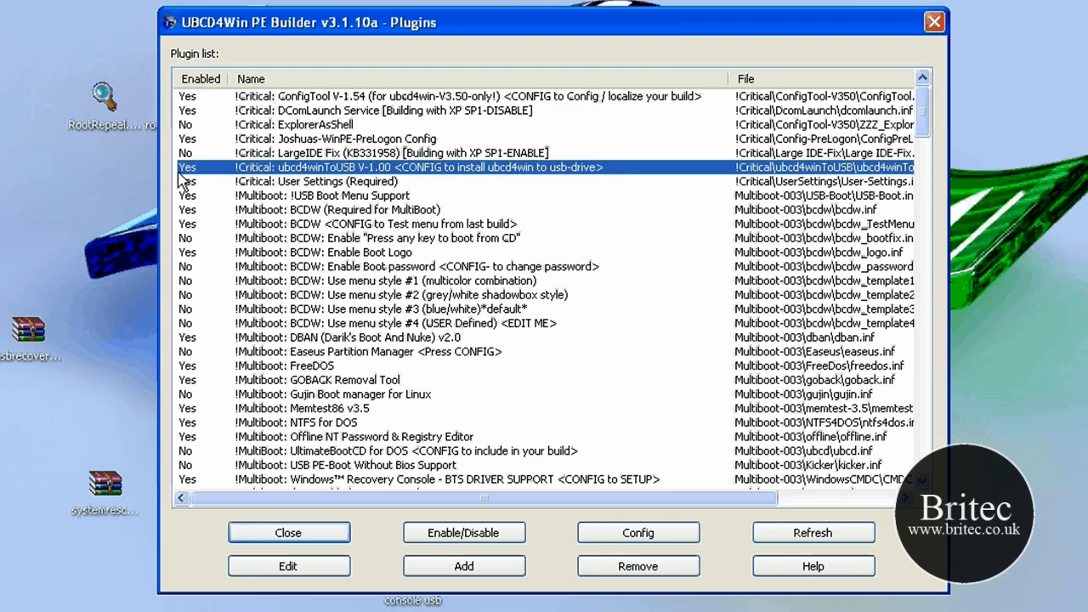
{"action": "mouse_move", "coordinate": [637, 533]}
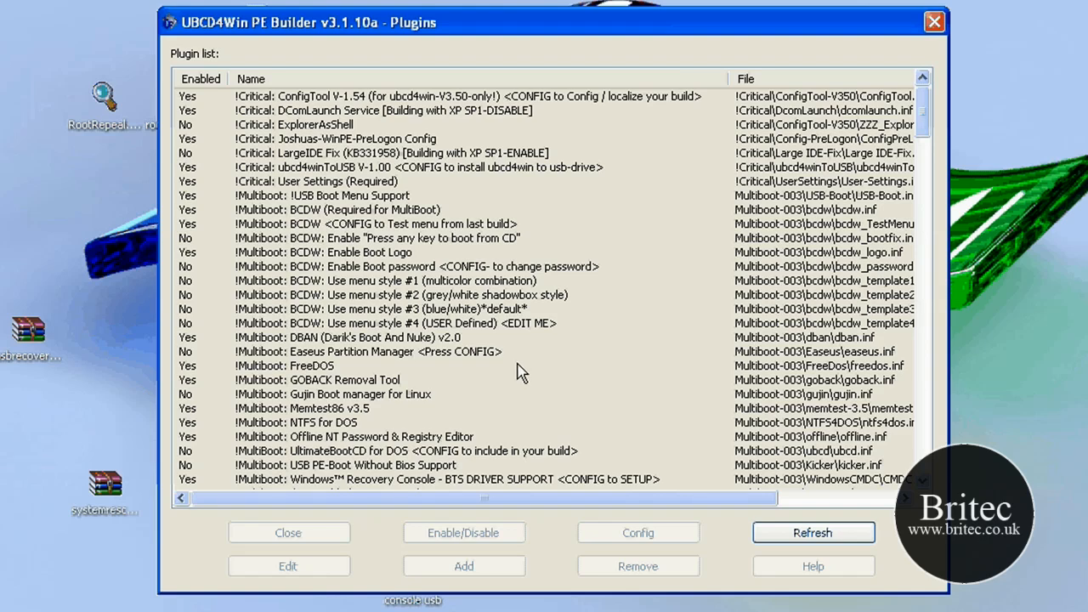
Step: Choose USB 2.0 Flash Drive (H:) as destination drive with FAT16B file system
{"action": "left_click", "coordinate": [637, 532]}
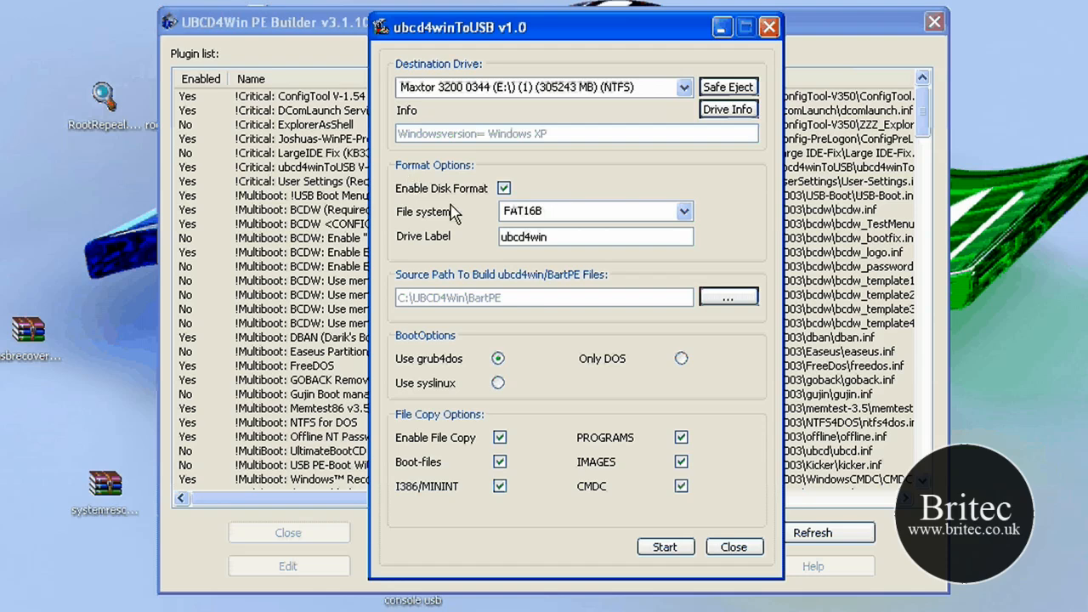
{"action": "left_click", "coordinate": [683, 87]}
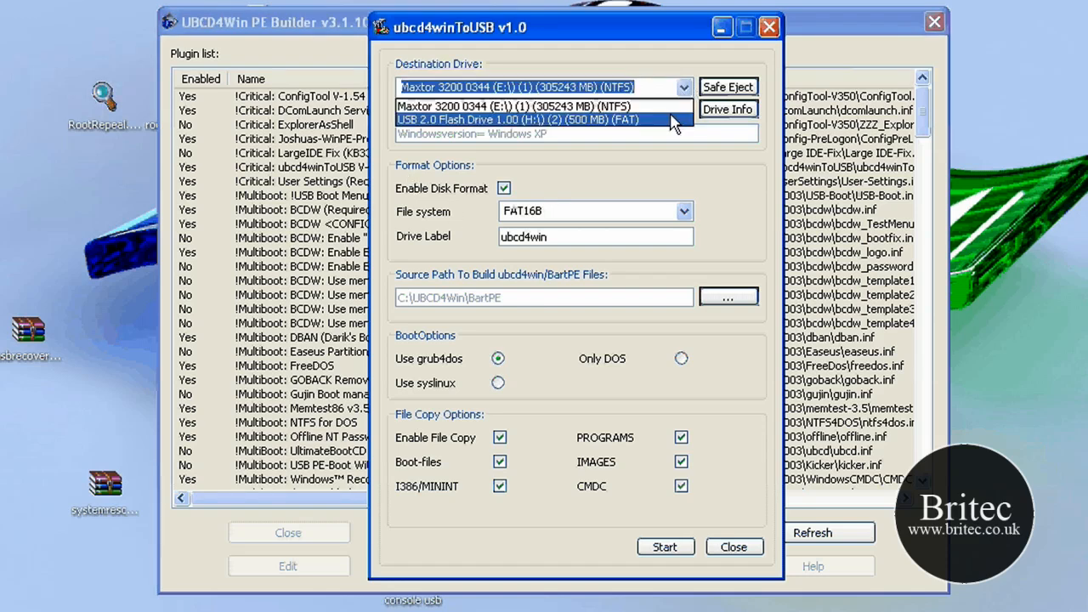
{"action": "left_click", "coordinate": [517, 119]}
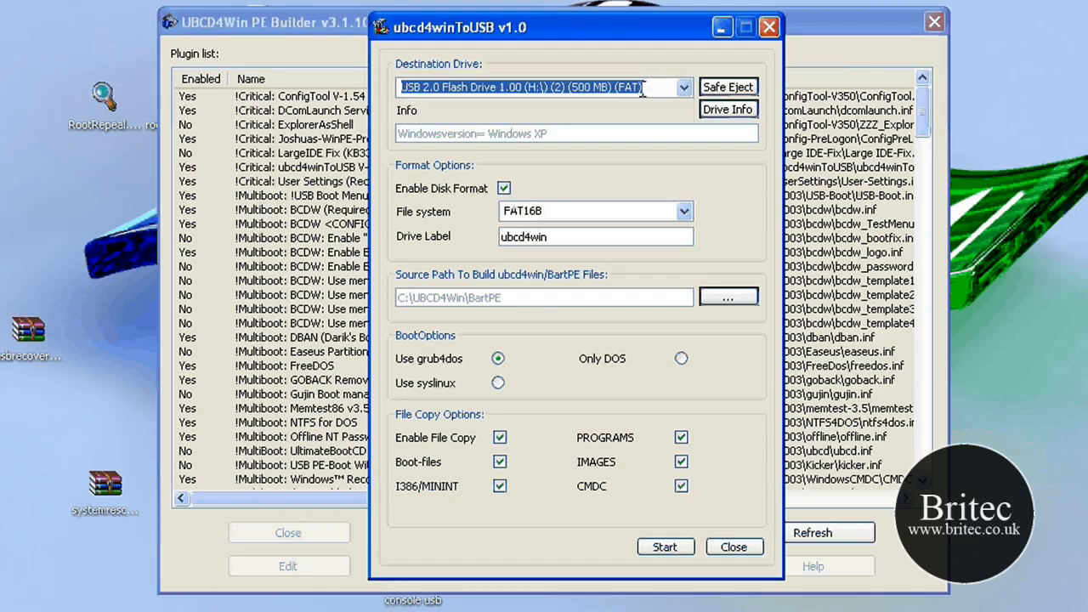
{"action": "mouse_move", "coordinate": [497, 156]}
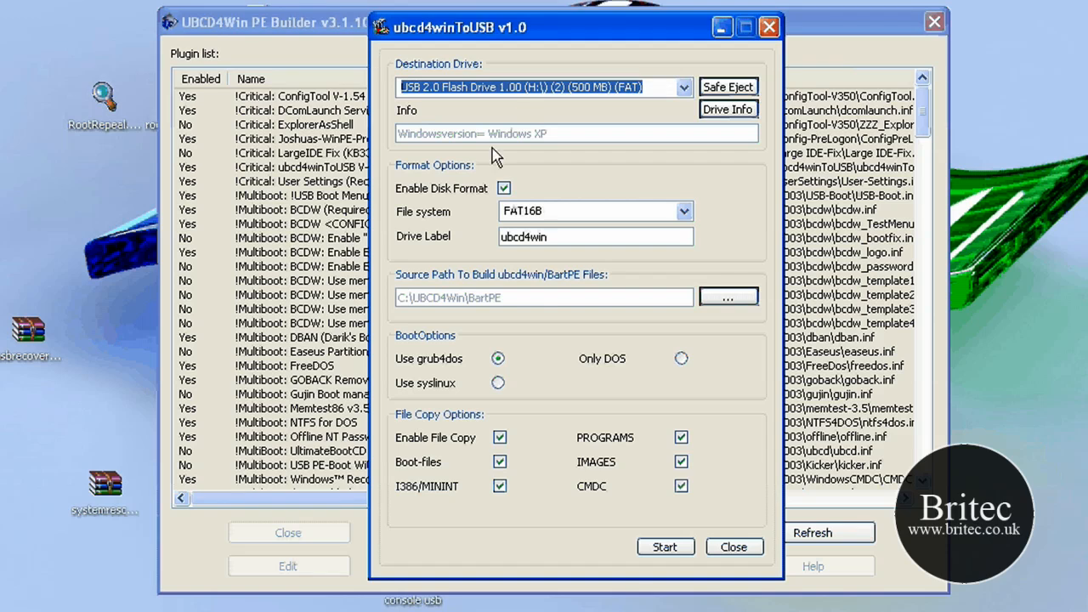
{"action": "mouse_move", "coordinate": [608, 92]}
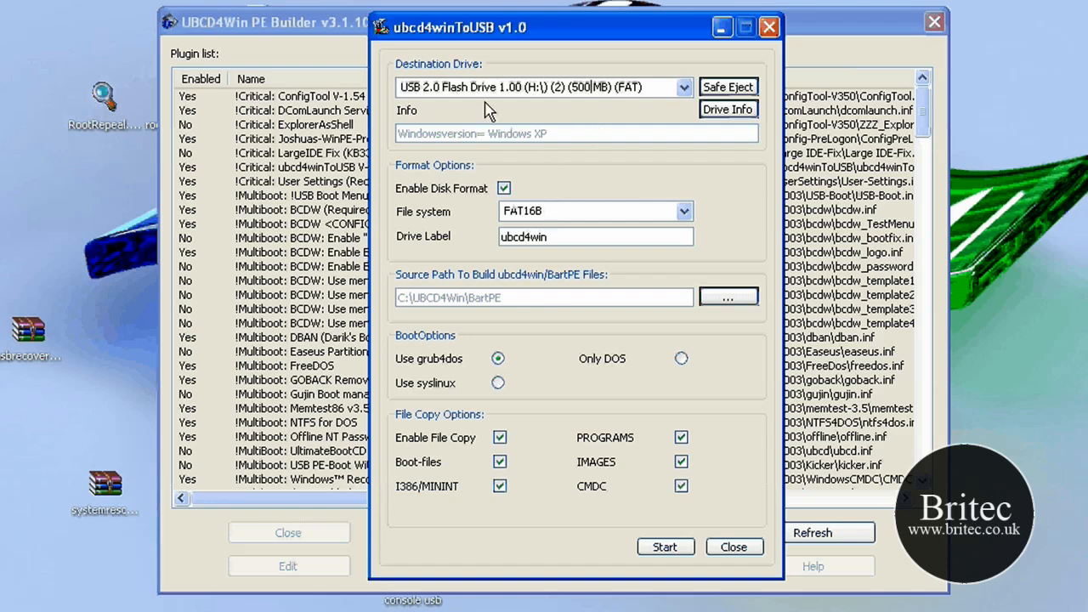
{"action": "mouse_move", "coordinate": [514, 285]}
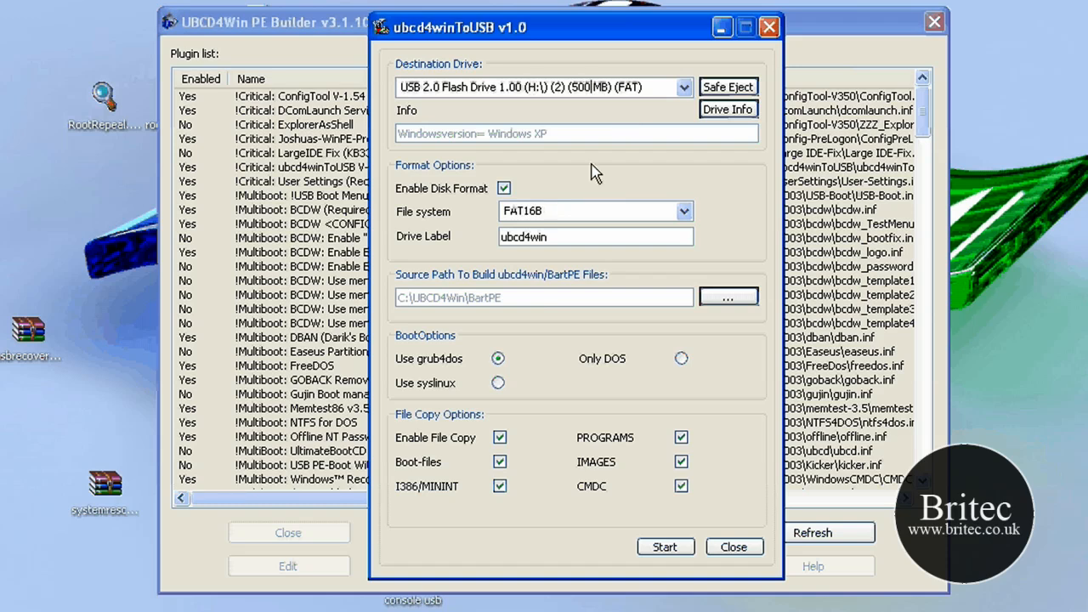
{"action": "left_click", "coordinate": [684, 211]}
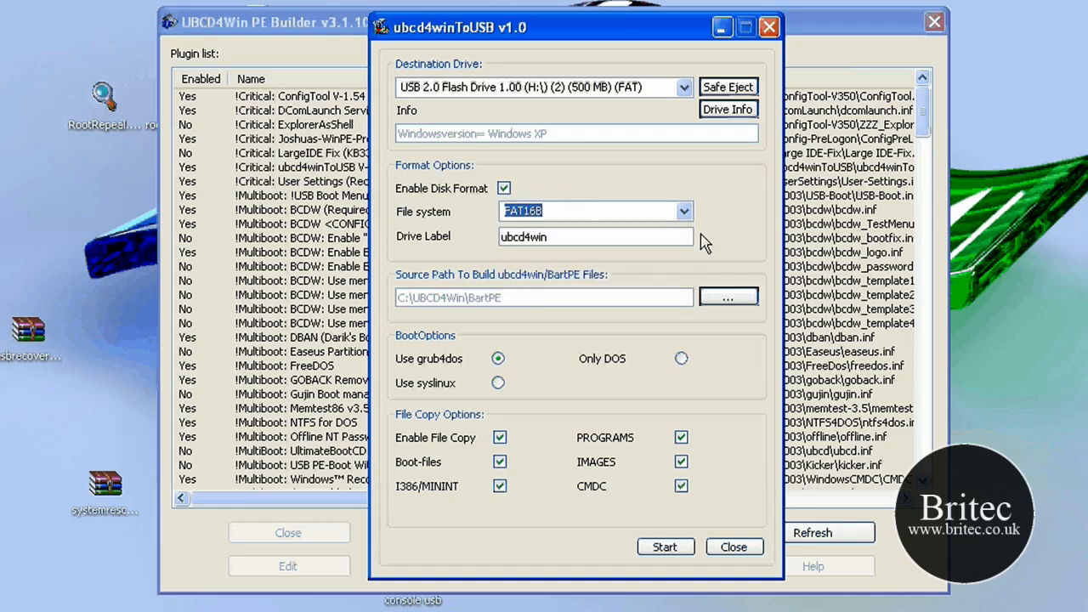
{"action": "mouse_move", "coordinate": [565, 235]}
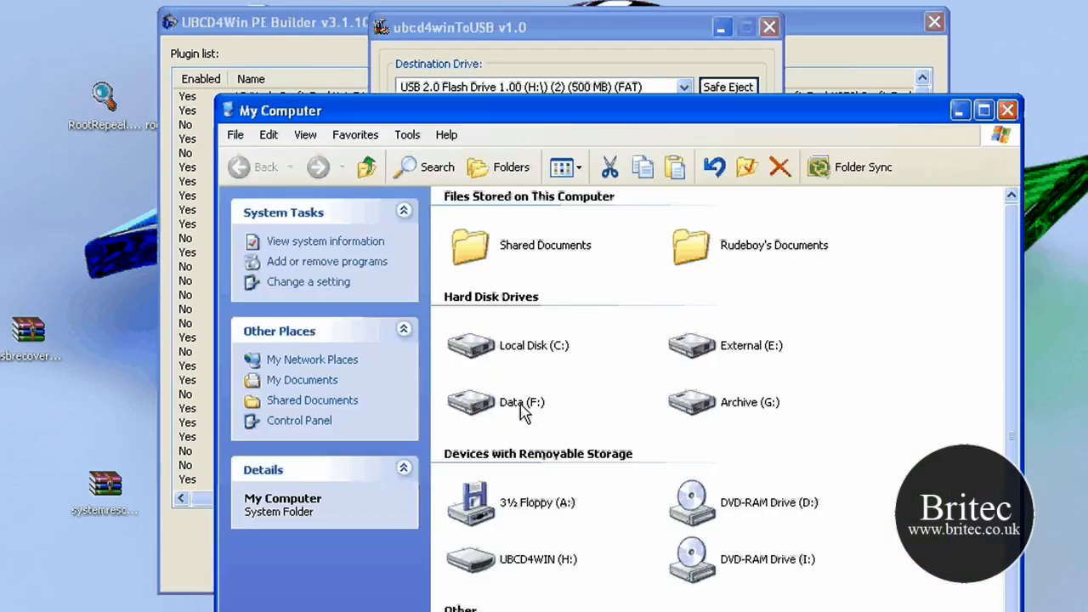
{"action": "mouse_move", "coordinate": [527, 565]}
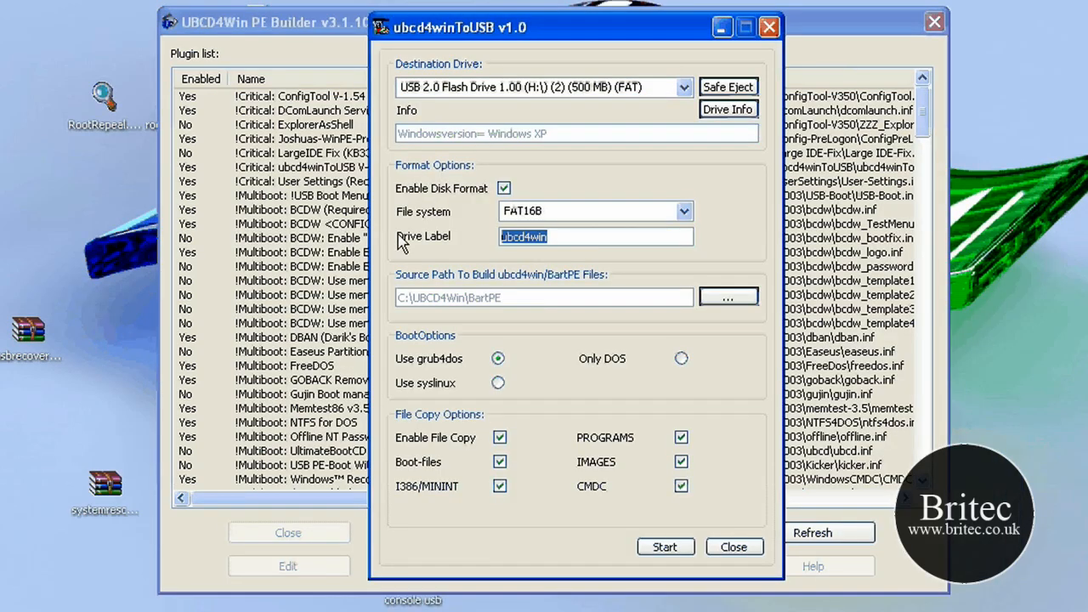
{"action": "mouse_move", "coordinate": [507, 417]}
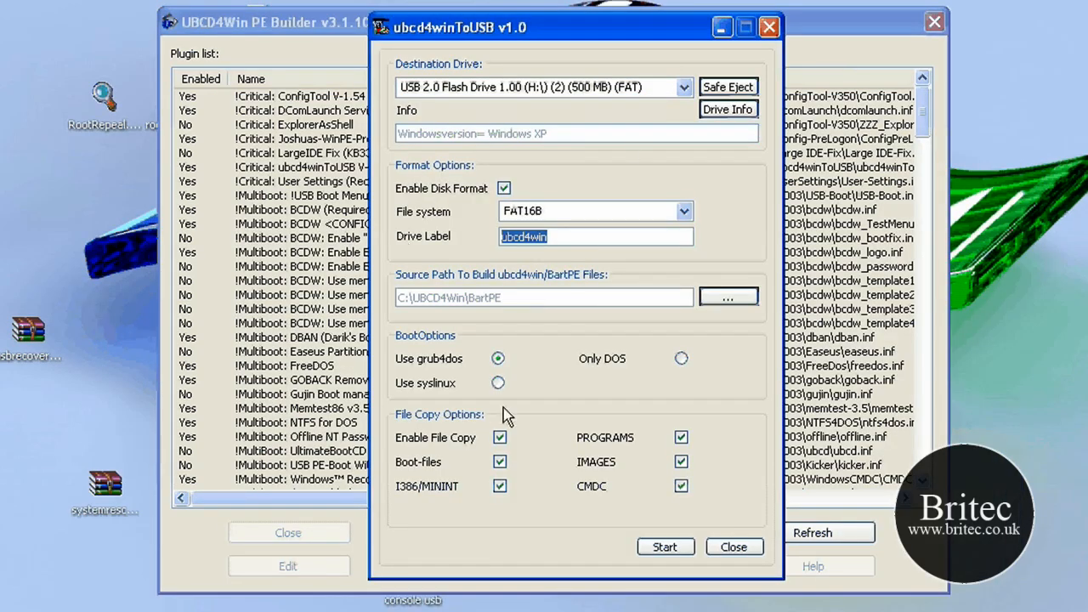
{"action": "mouse_move", "coordinate": [439, 306]}
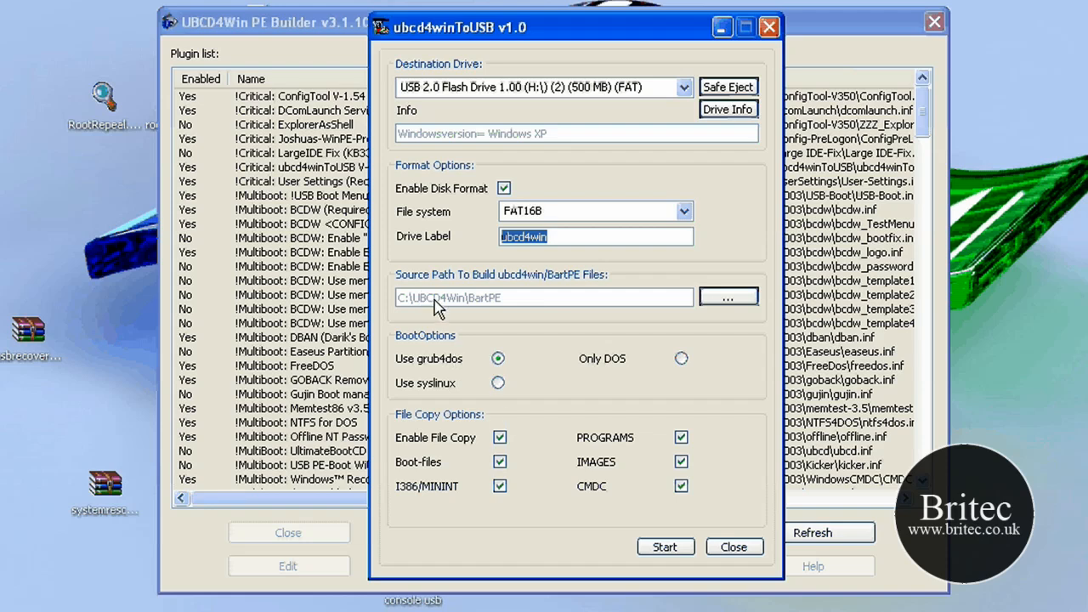
{"action": "mouse_move", "coordinate": [497, 316]}
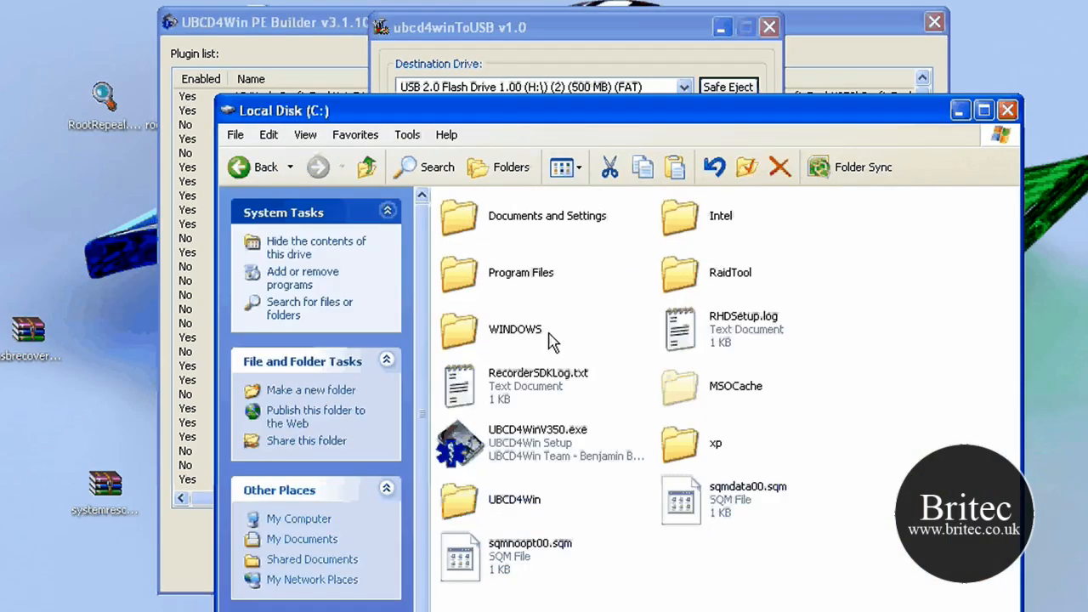
{"action": "mouse_move", "coordinate": [557, 496]}
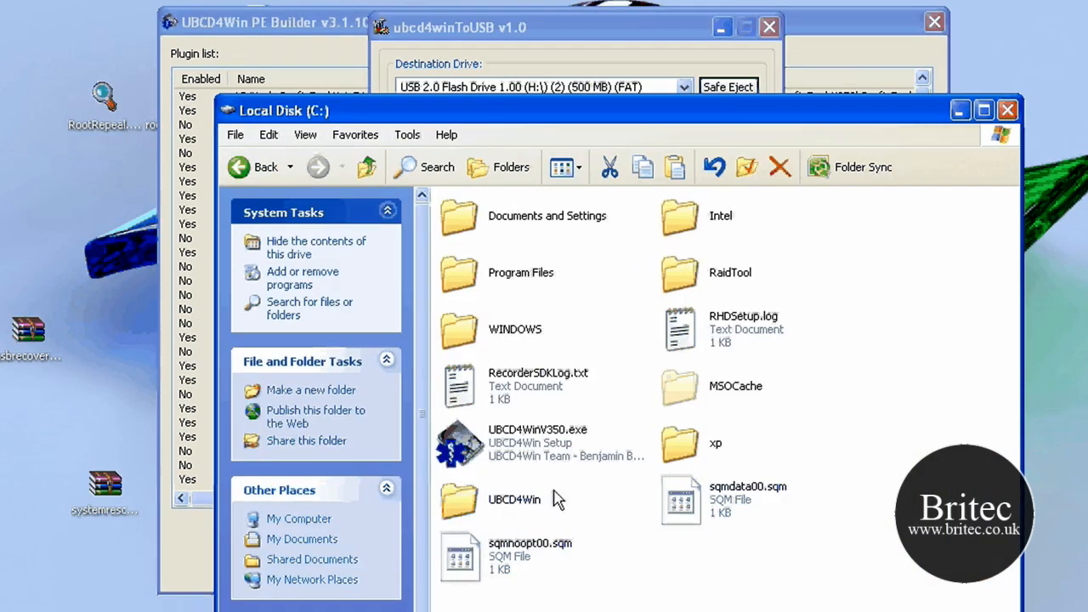
{"action": "mouse_move", "coordinate": [513, 500]}
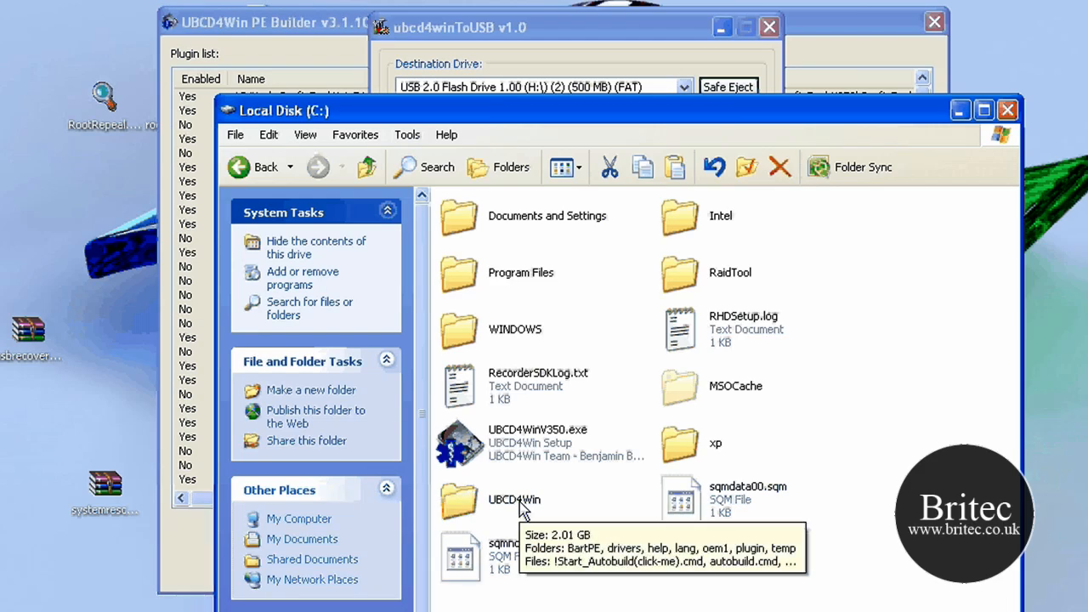
{"action": "mouse_move", "coordinate": [517, 502]}
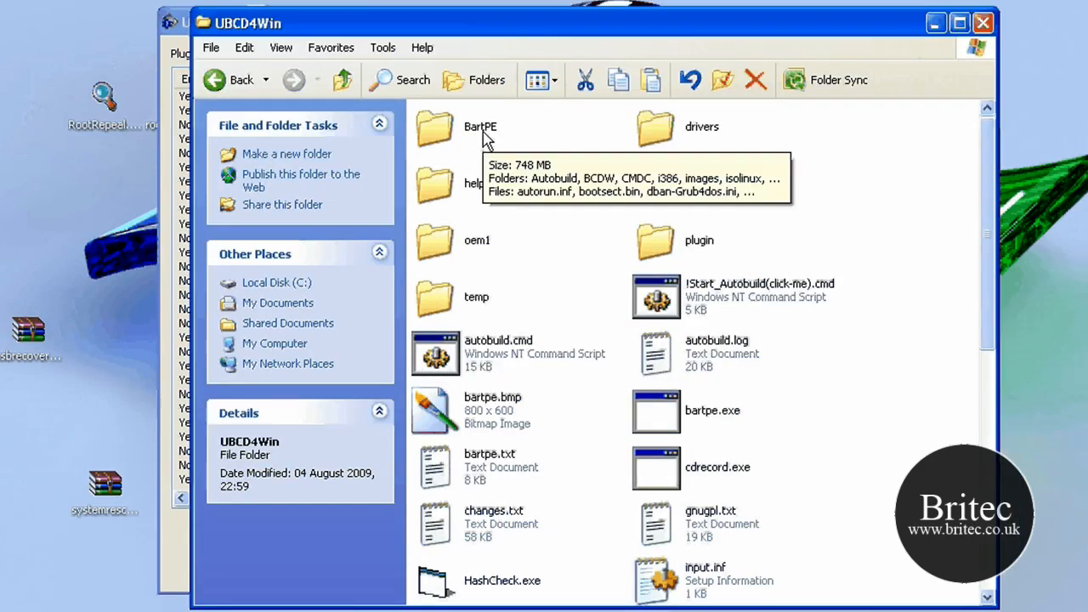
Step: Browse into the UBCD4Win folder on C: to confirm the 748 MB BartPE build folder
{"action": "double_click", "coordinate": [479, 128]}
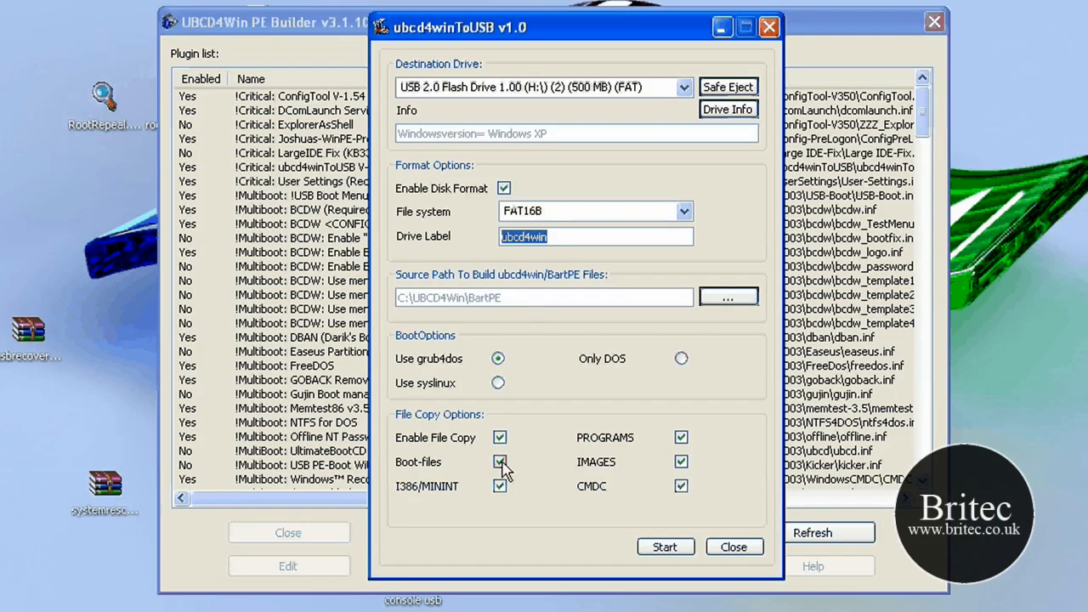
{"action": "mouse_move", "coordinate": [449, 361]}
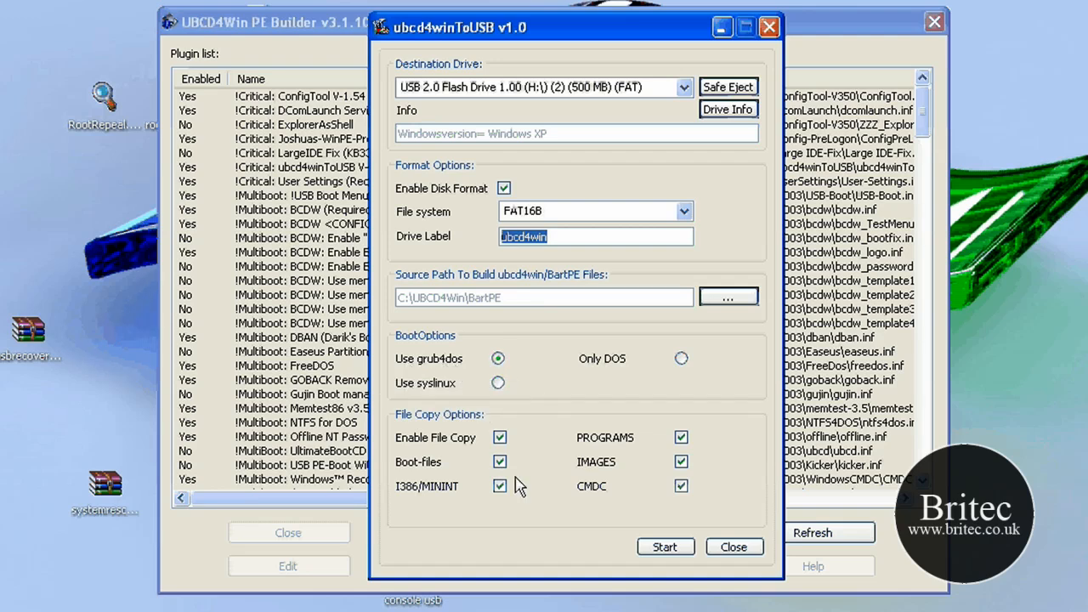
{"action": "mouse_move", "coordinate": [679, 510]}
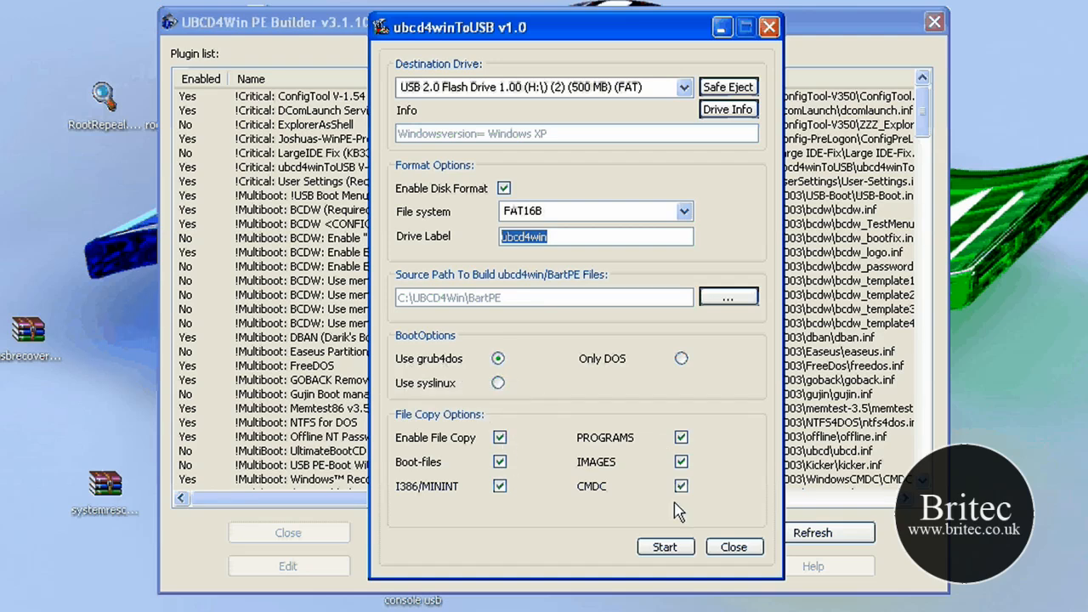
{"action": "mouse_move", "coordinate": [666, 547]}
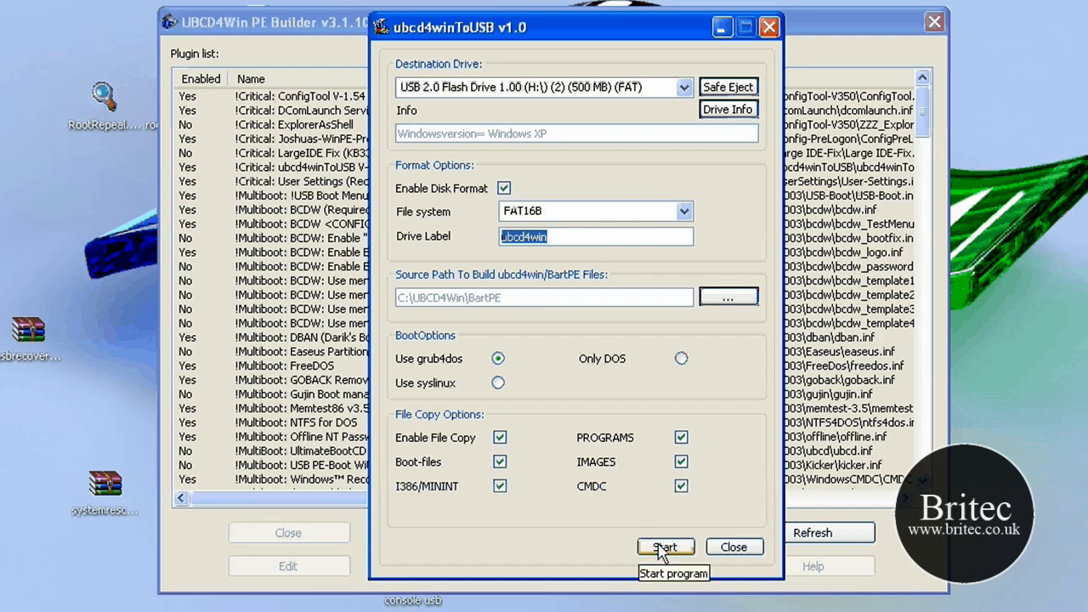
Step: Start ubcd4winToUSB so it formats the flash drive and writes boot code to the MBR
{"action": "left_click", "coordinate": [666, 548]}
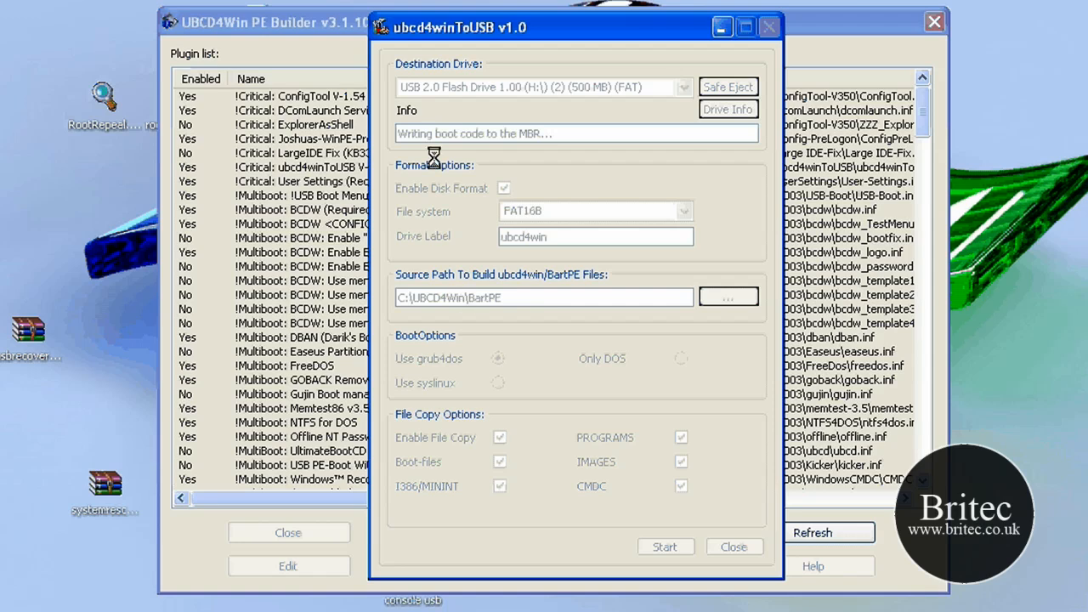
{"action": "mouse_move", "coordinate": [503, 187]}
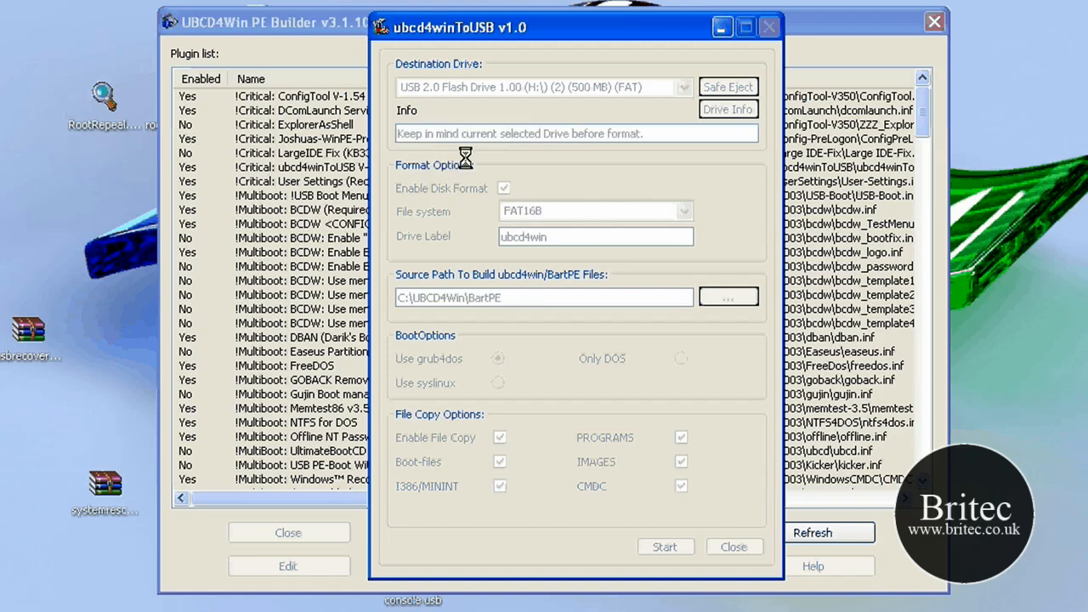
{"action": "mouse_move", "coordinate": [432, 151]}
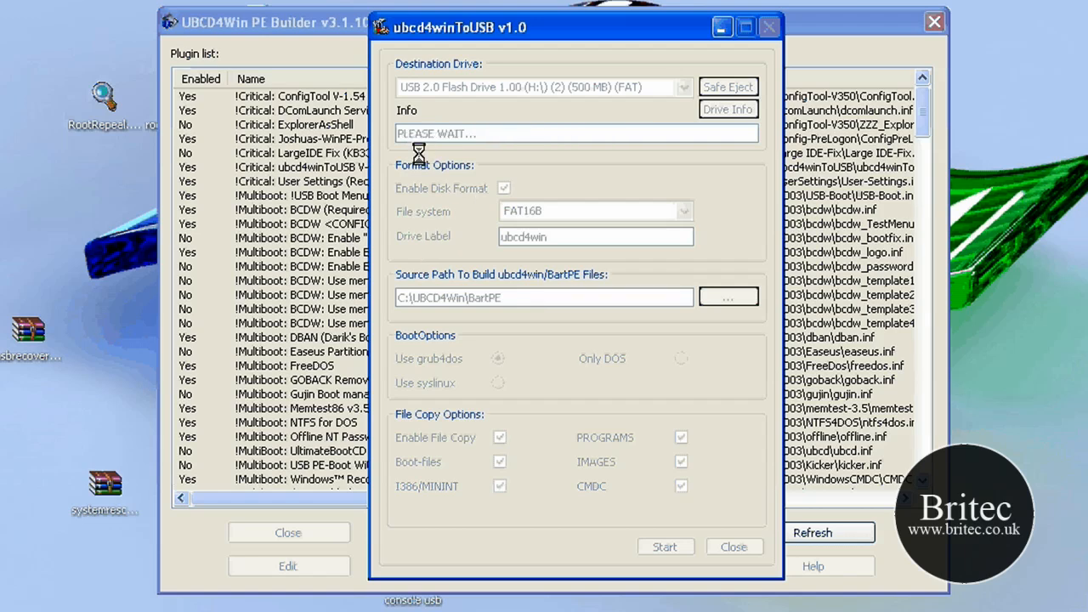
{"action": "mouse_move", "coordinate": [370, 523]}
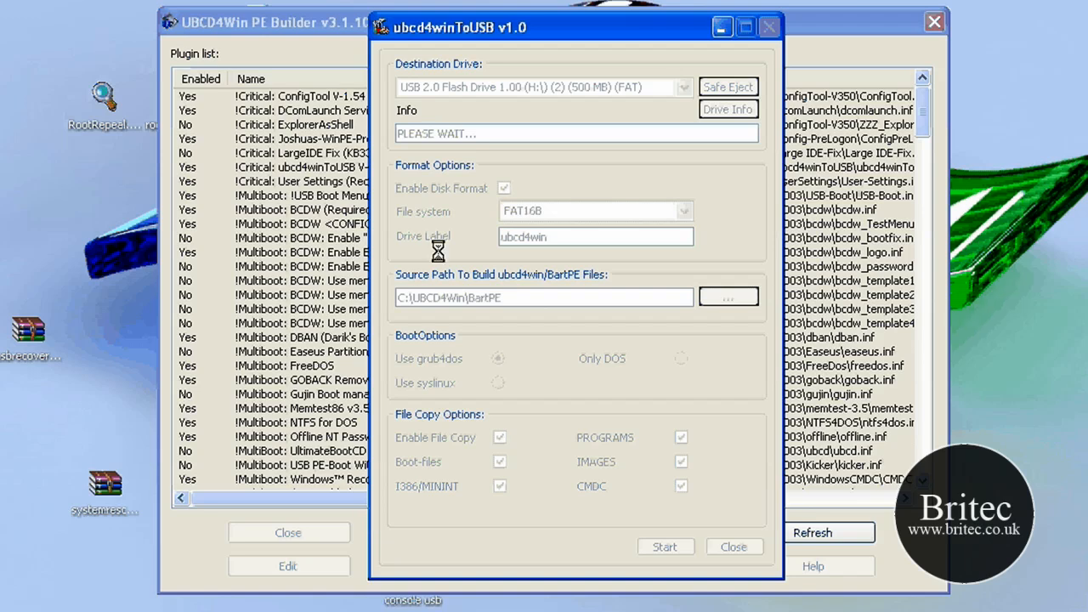
{"action": "mouse_move", "coordinate": [442, 170]}
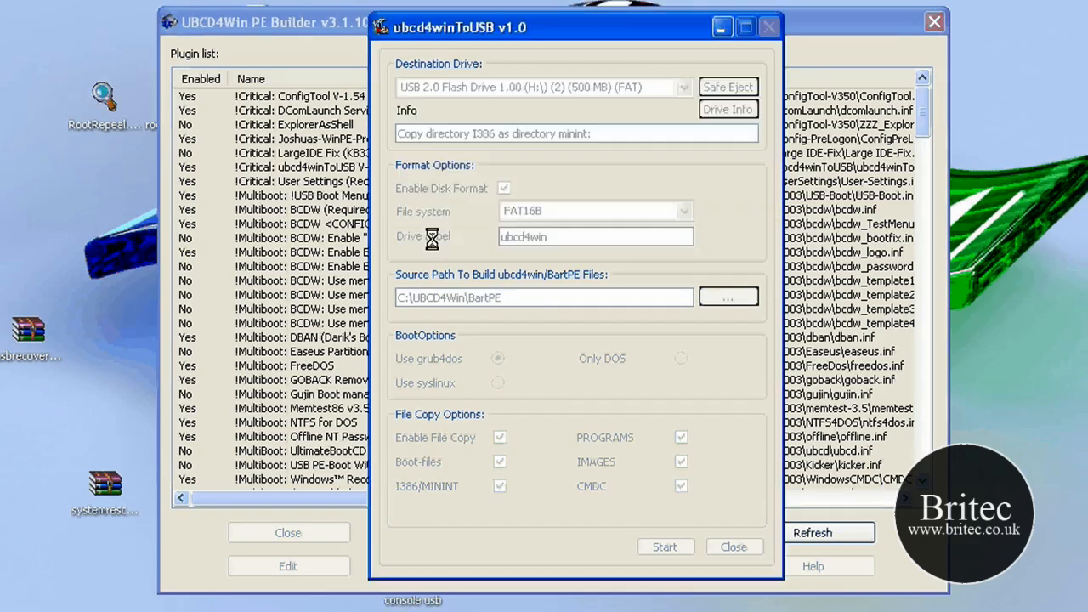
Step: Accept the prompt so the I386 files are copied into the flash drive's minint directory
{"action": "left_click", "coordinate": [665, 547]}
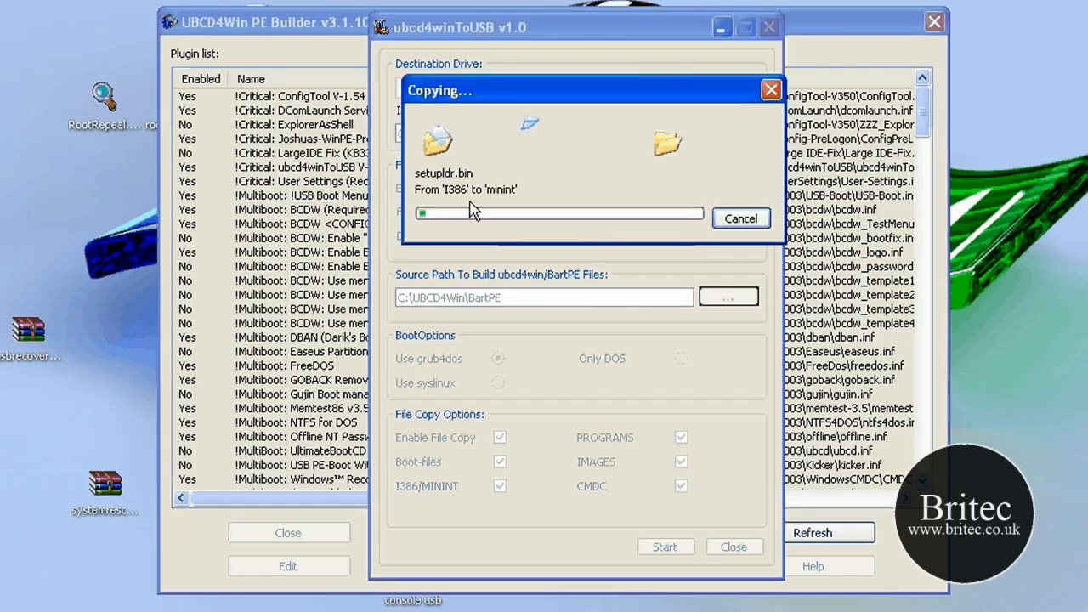